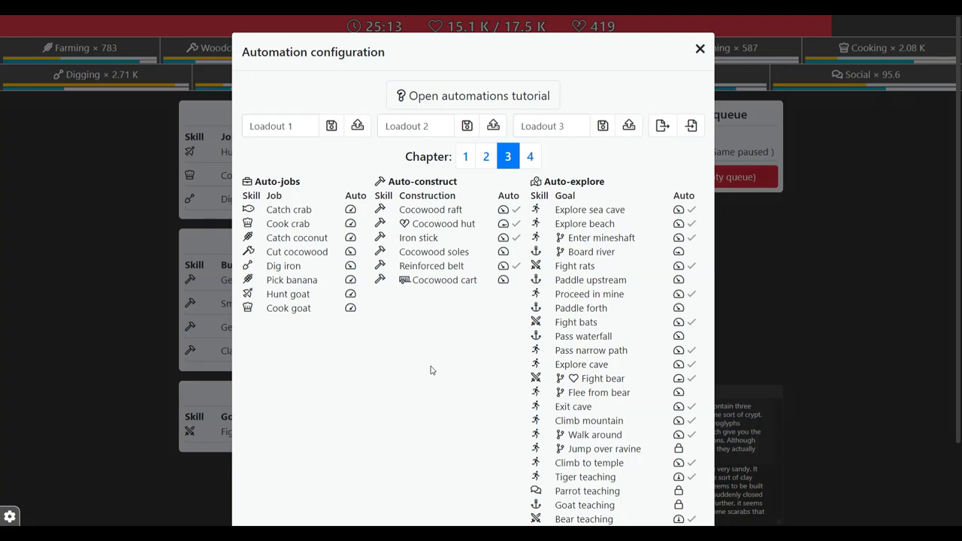
mouse_move(508, 337)
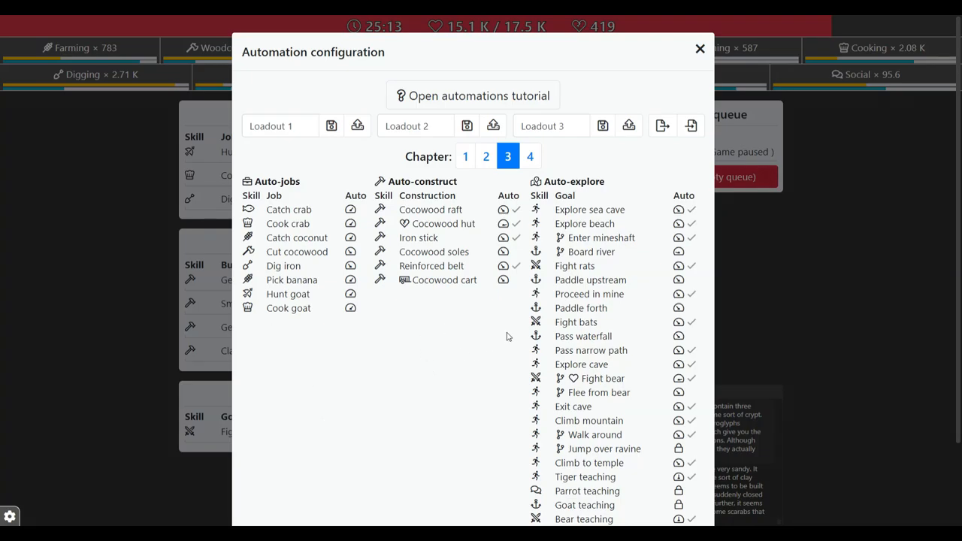
mouse_move(535, 391)
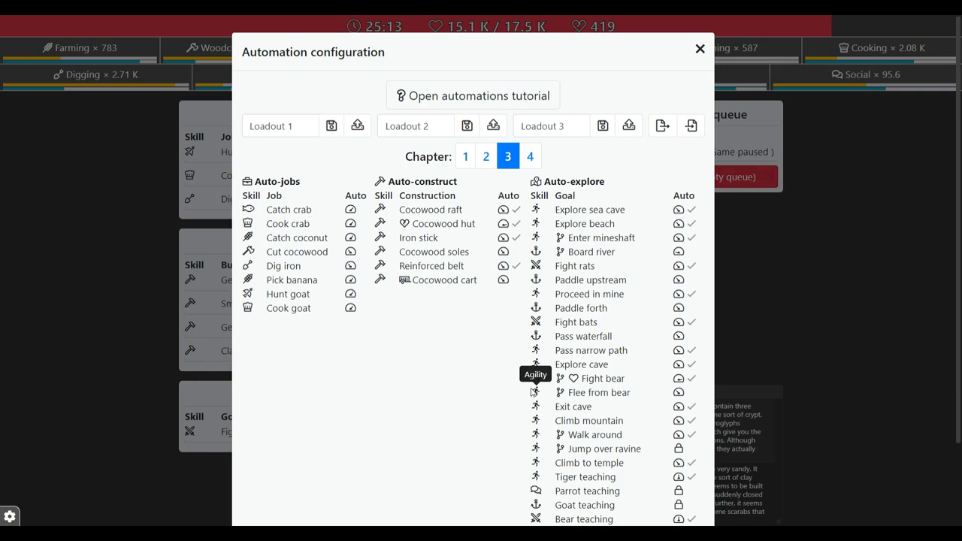
mouse_move(605, 448)
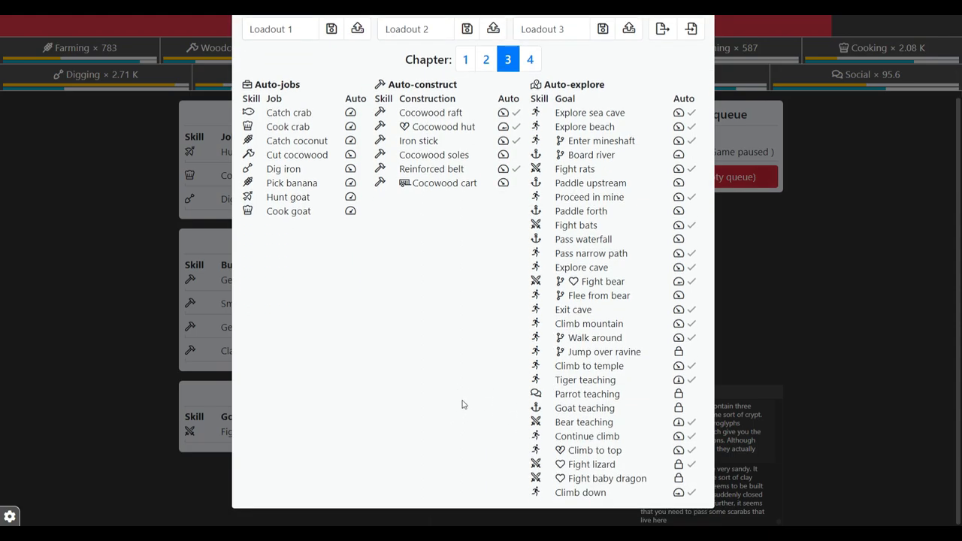
mouse_move(503, 481)
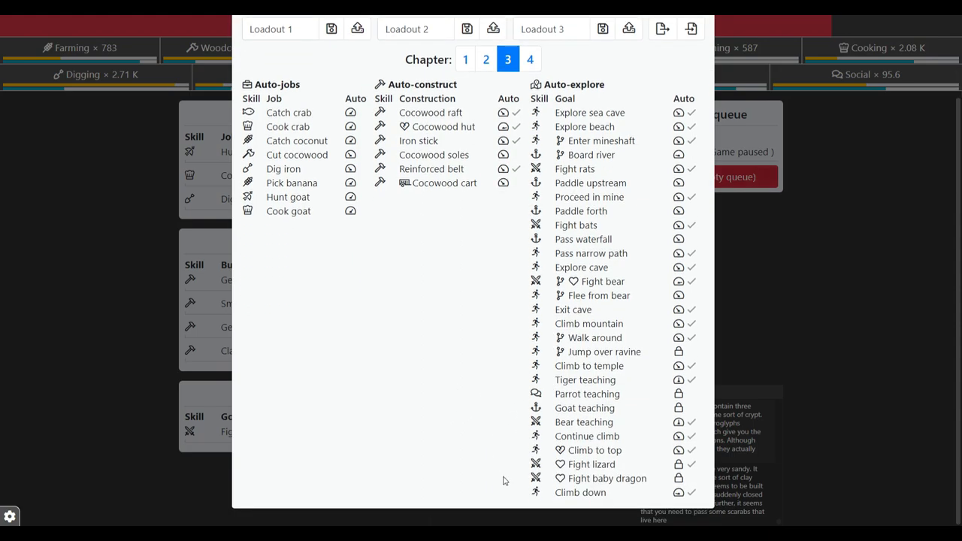
mouse_move(600, 478)
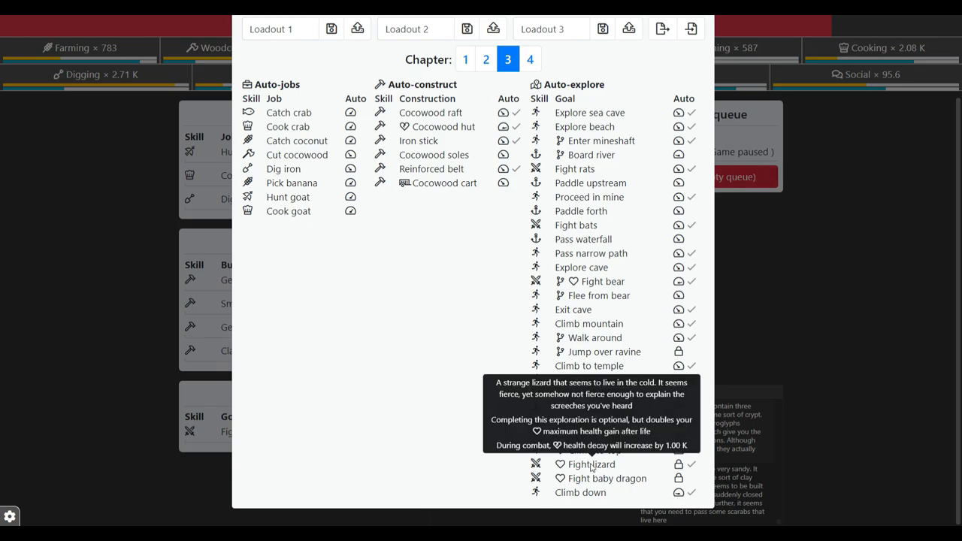
mouse_move(454, 383)
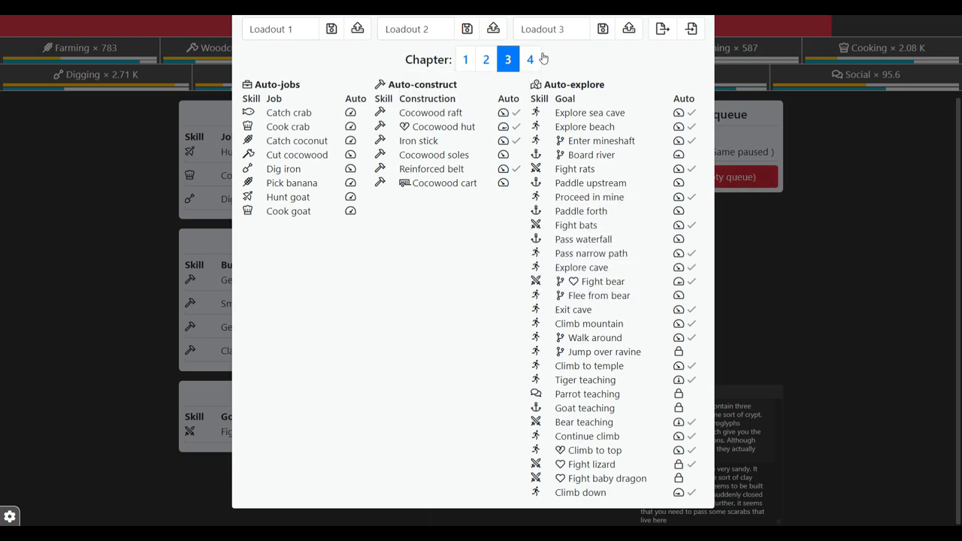
Show chapter 4 automation and toggle auto-exploring of Ruby temple.
click(529, 59)
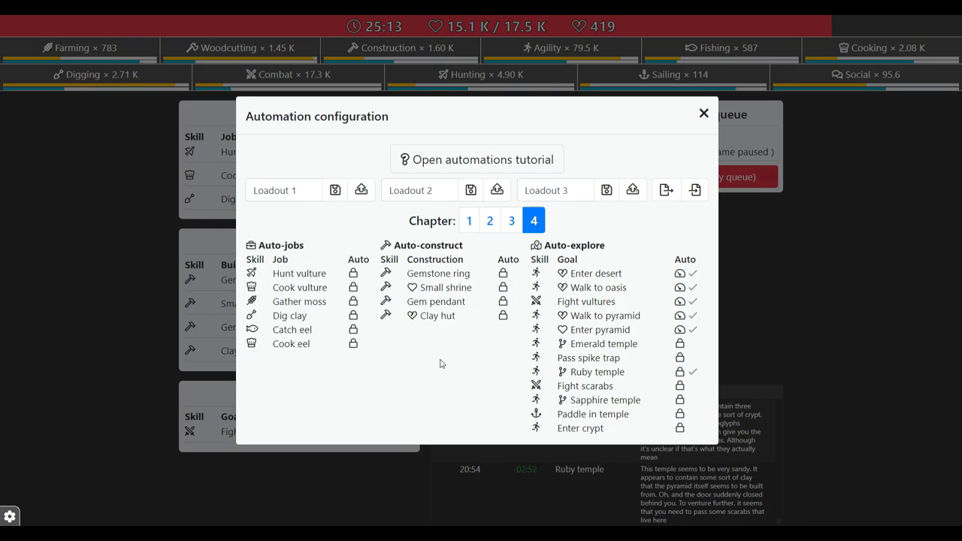
mouse_move(490, 375)
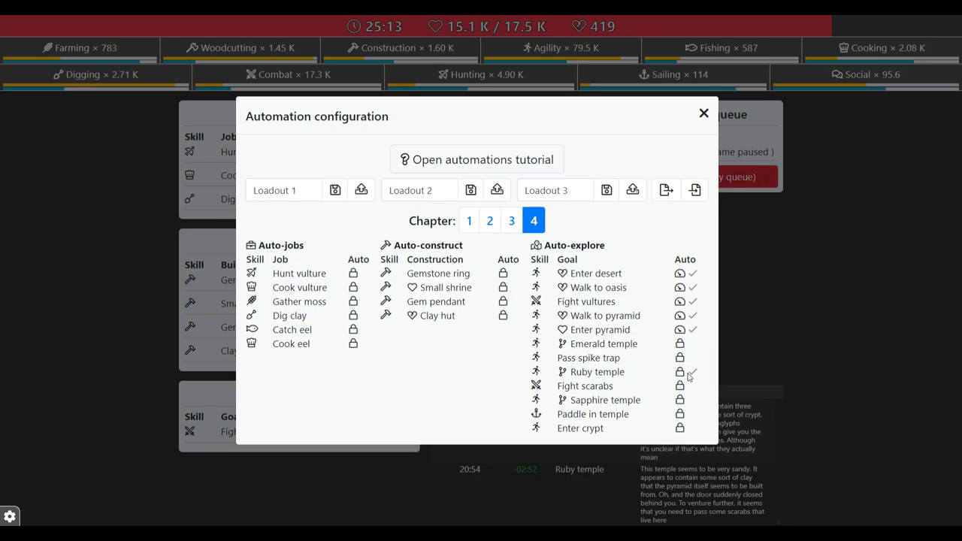
click(691, 372)
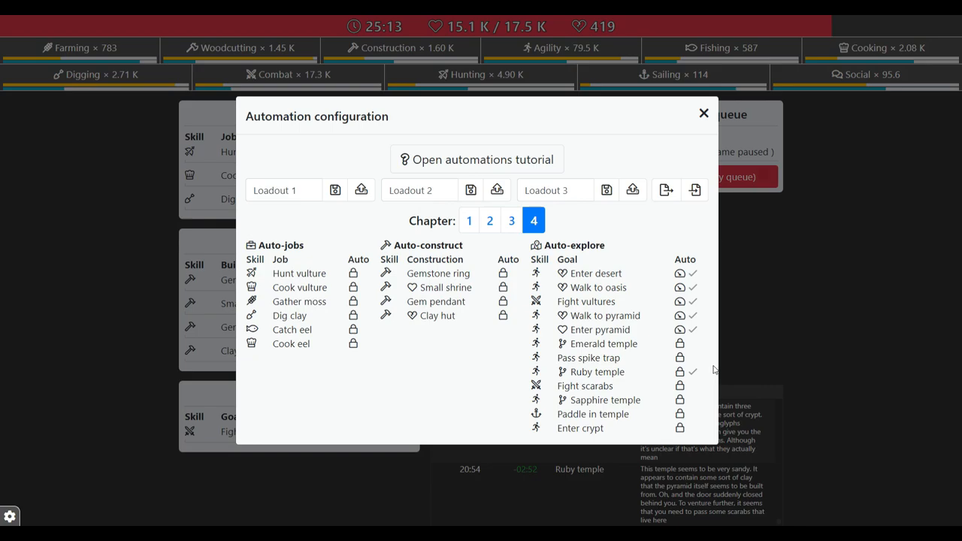
mouse_move(588, 358)
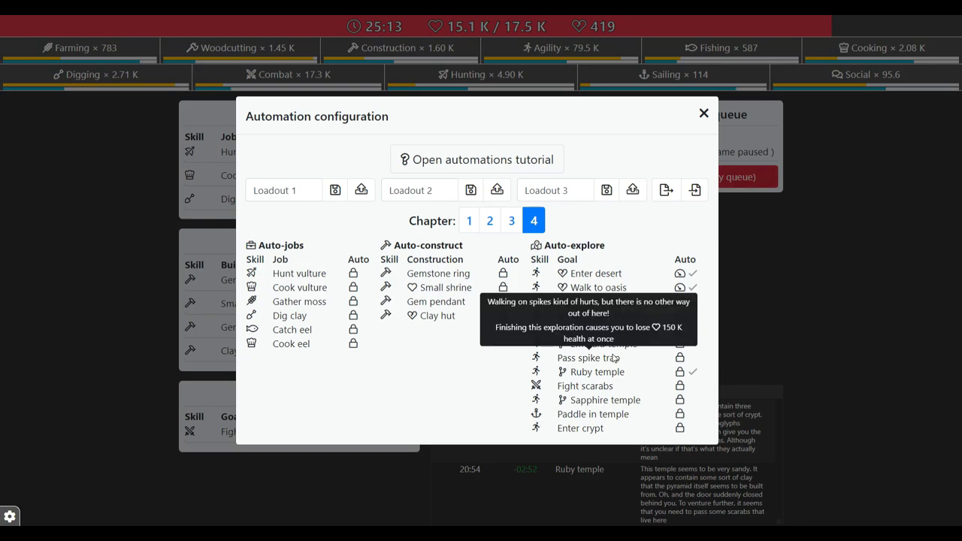
mouse_move(609, 404)
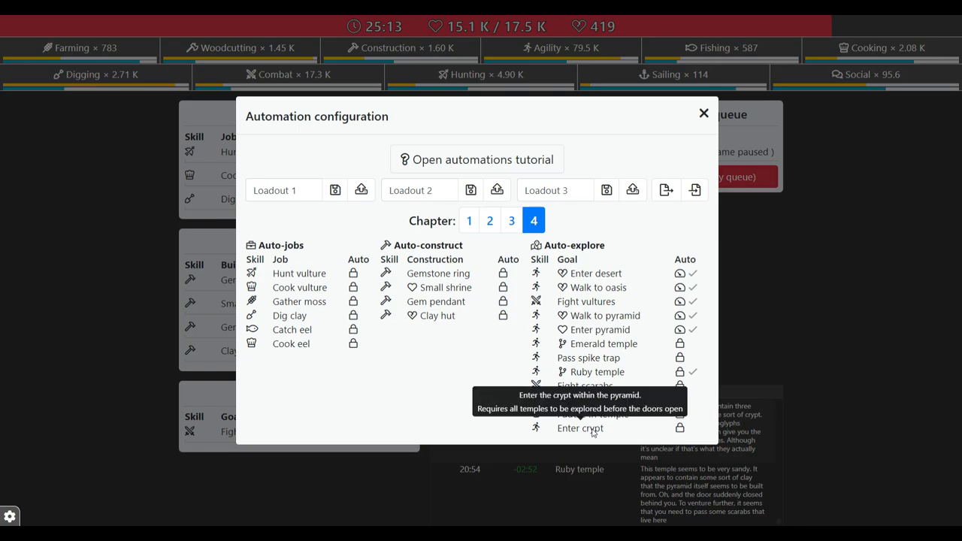
mouse_move(451, 389)
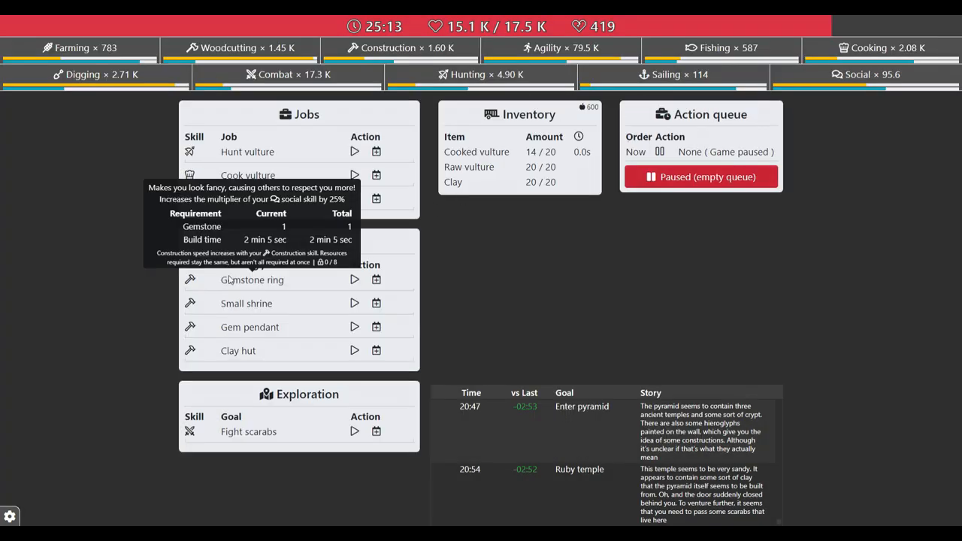
mouse_move(250, 279)
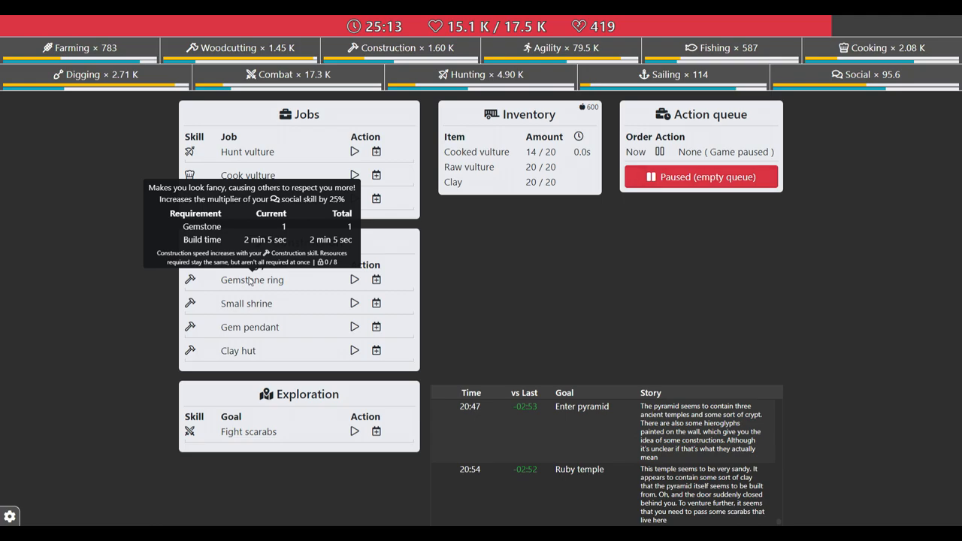
mouse_move(246, 304)
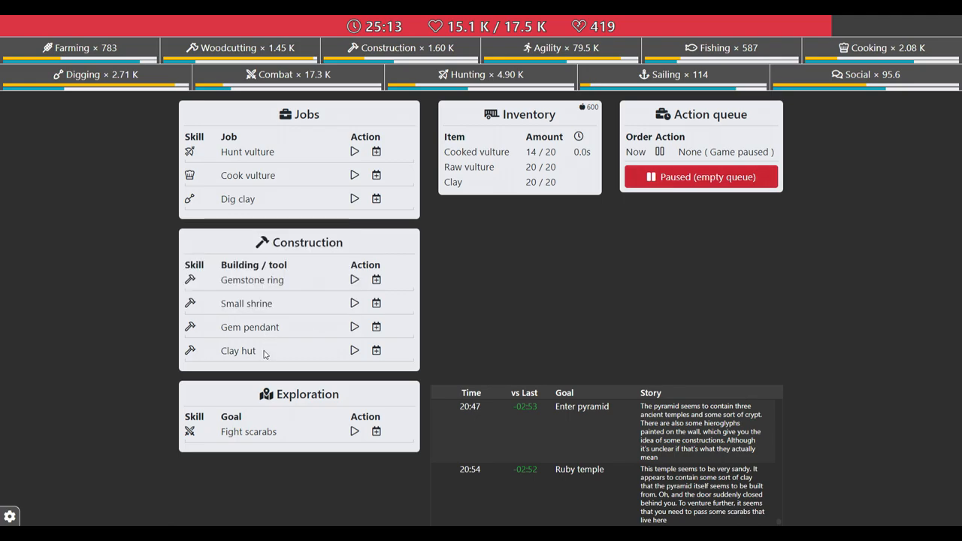
mouse_move(241, 352)
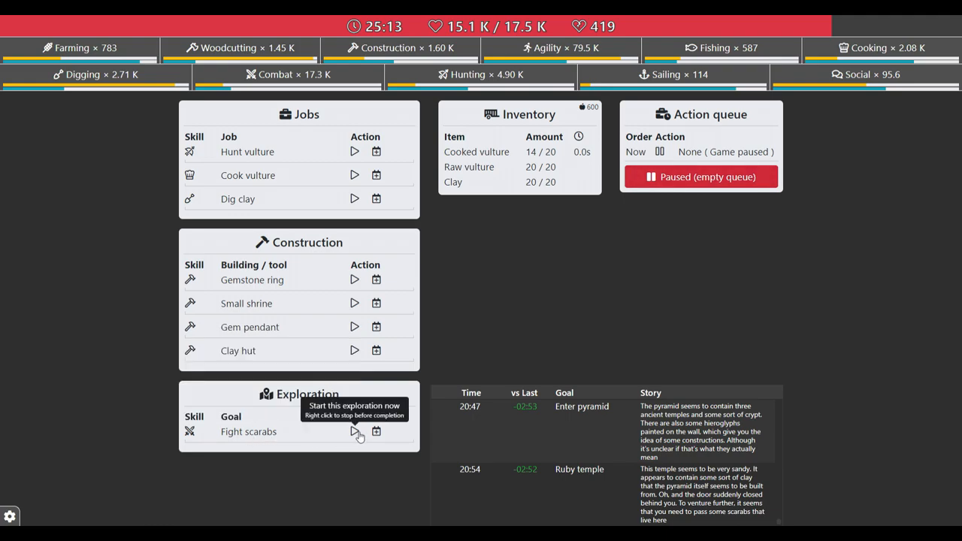
Run Fight scarabs, then Hunt vulture, until the life ends.
click(355, 430)
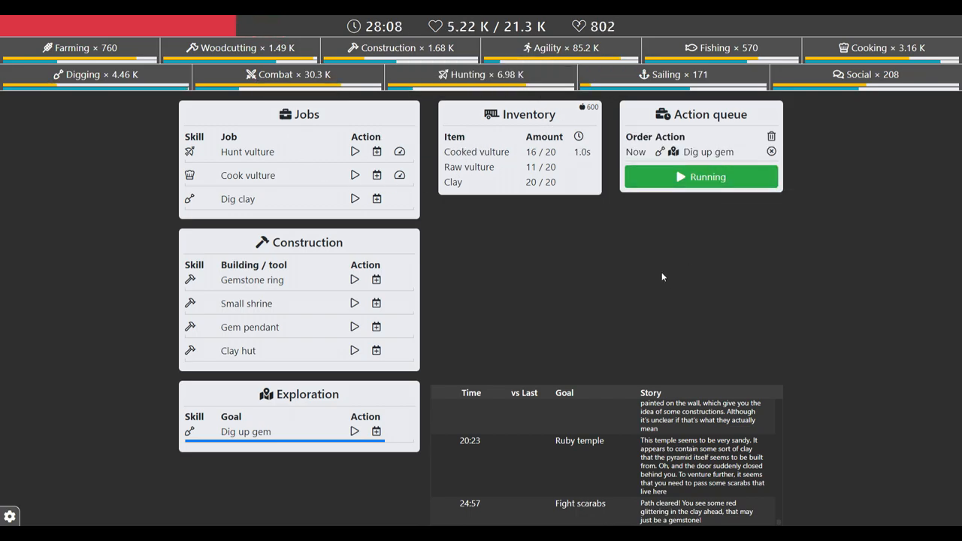
mouse_move(613, 510)
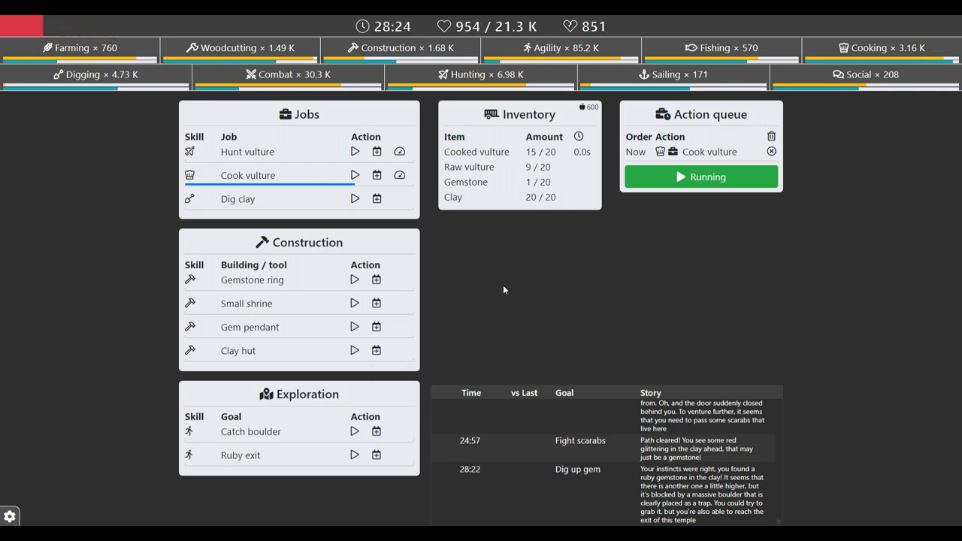
mouse_move(355, 152)
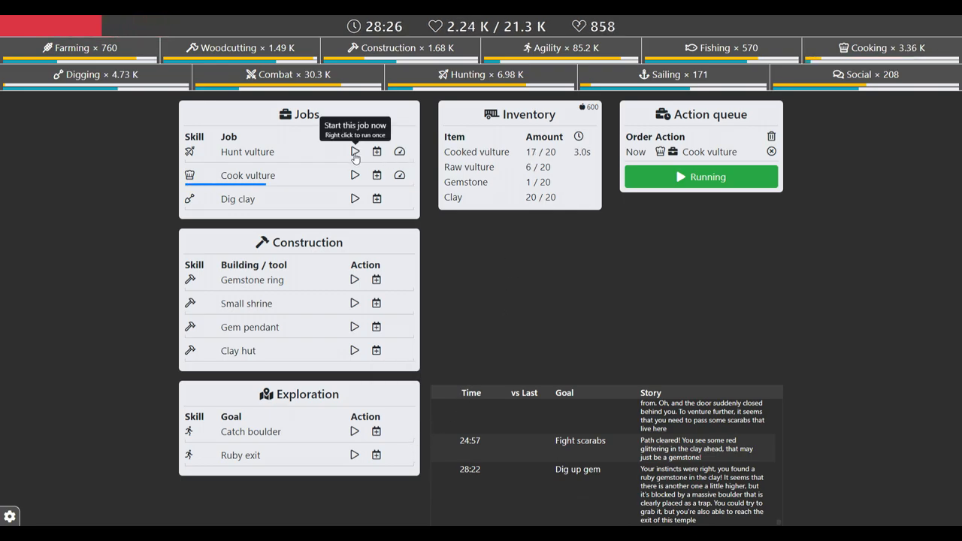
click(355, 150)
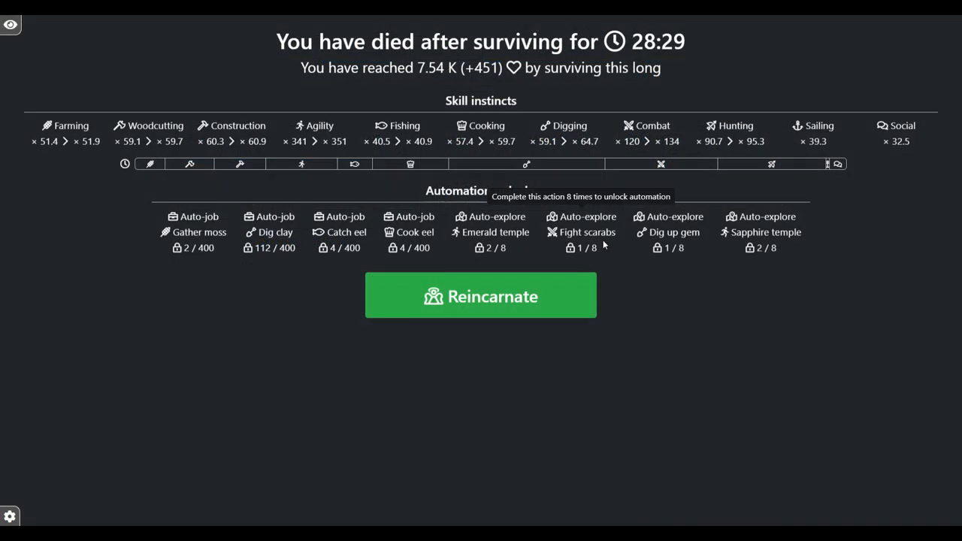
mouse_move(257, 319)
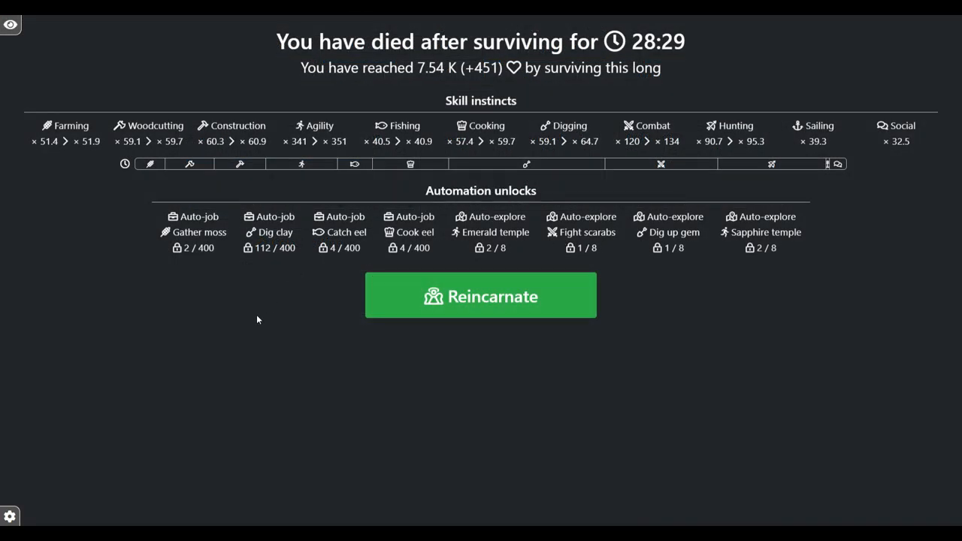
Reach the automation settings from the death summary's game menu.
click(9, 518)
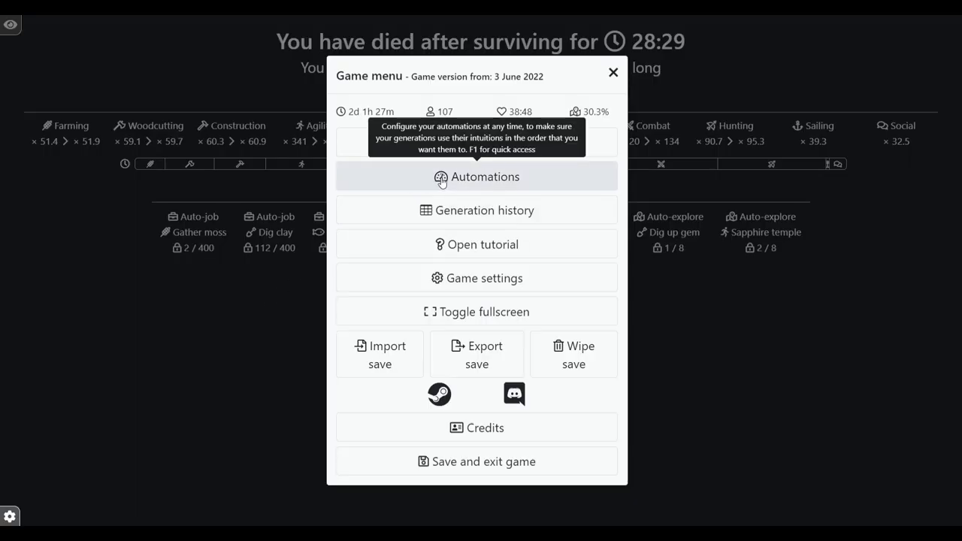
click(477, 177)
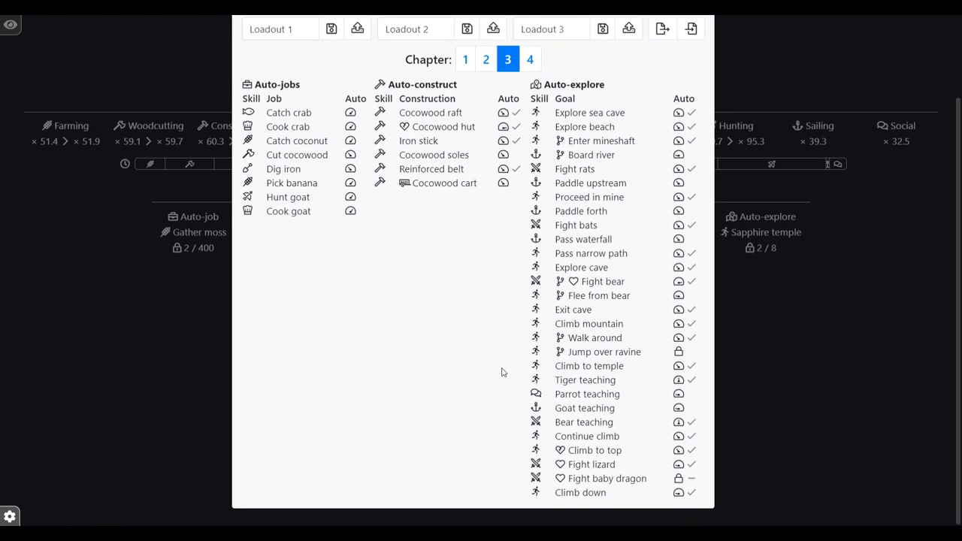
mouse_move(469, 433)
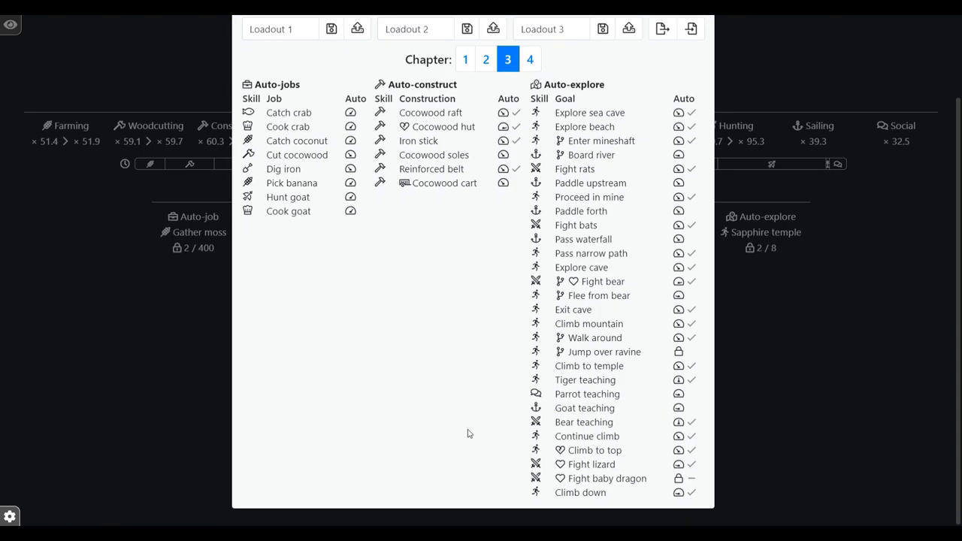
mouse_move(607, 484)
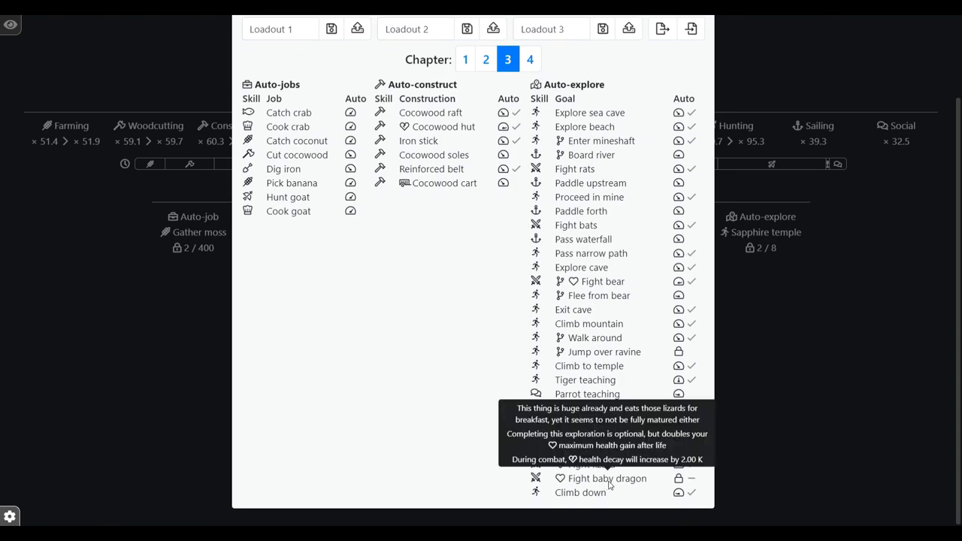
mouse_move(464, 387)
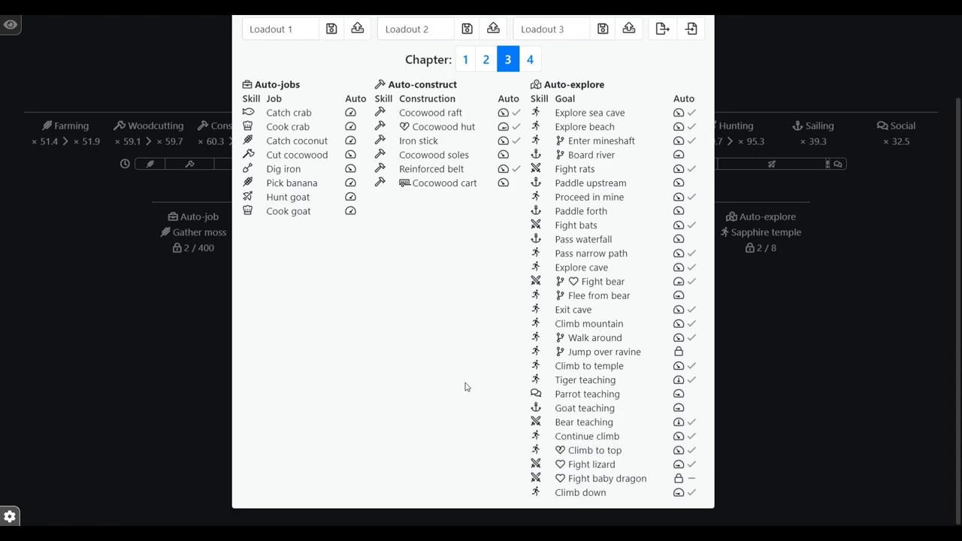
mouse_move(521, 395)
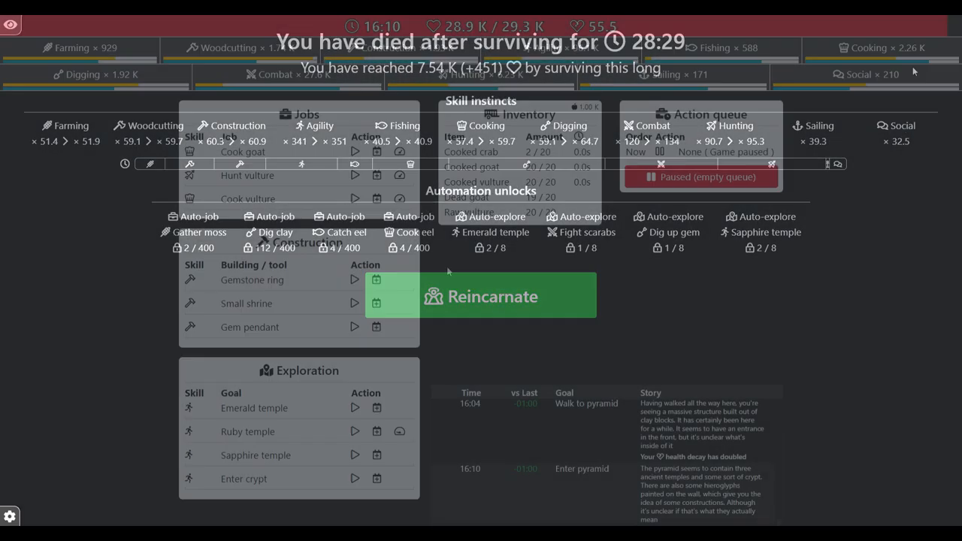
click(493, 296)
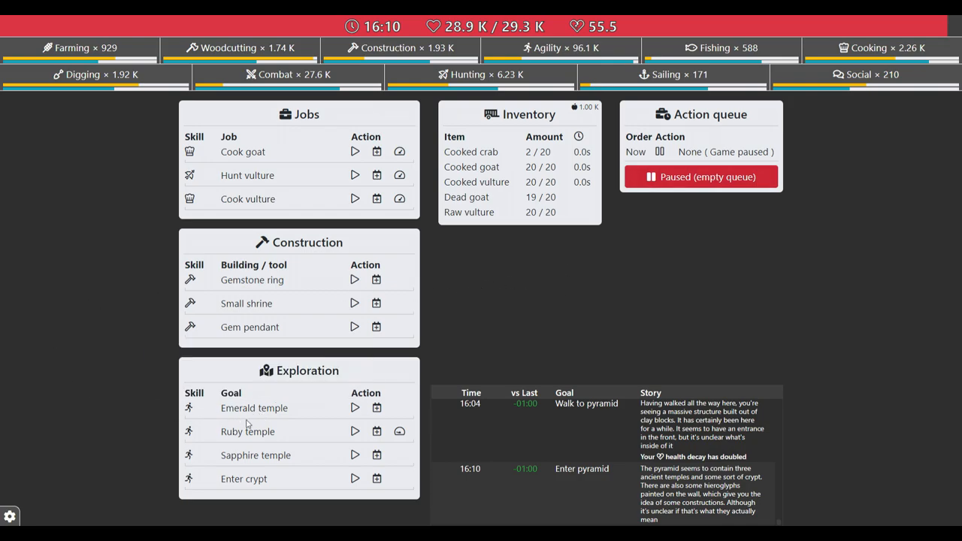
mouse_move(52, 409)
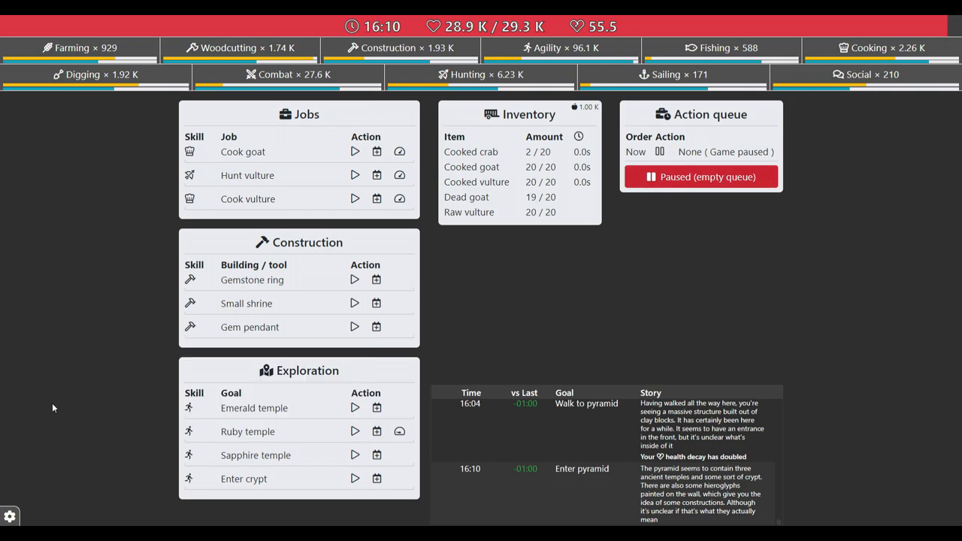
mouse_move(355, 430)
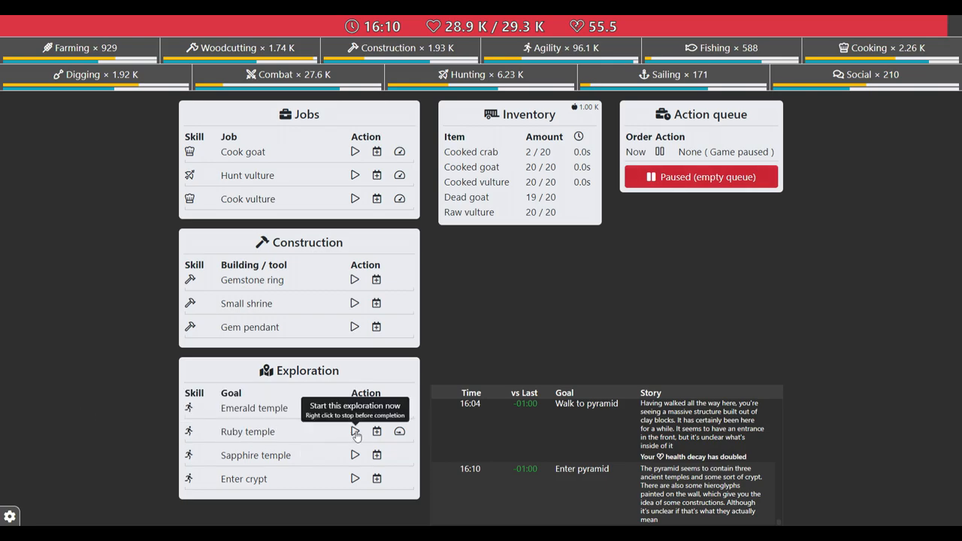
click(355, 432)
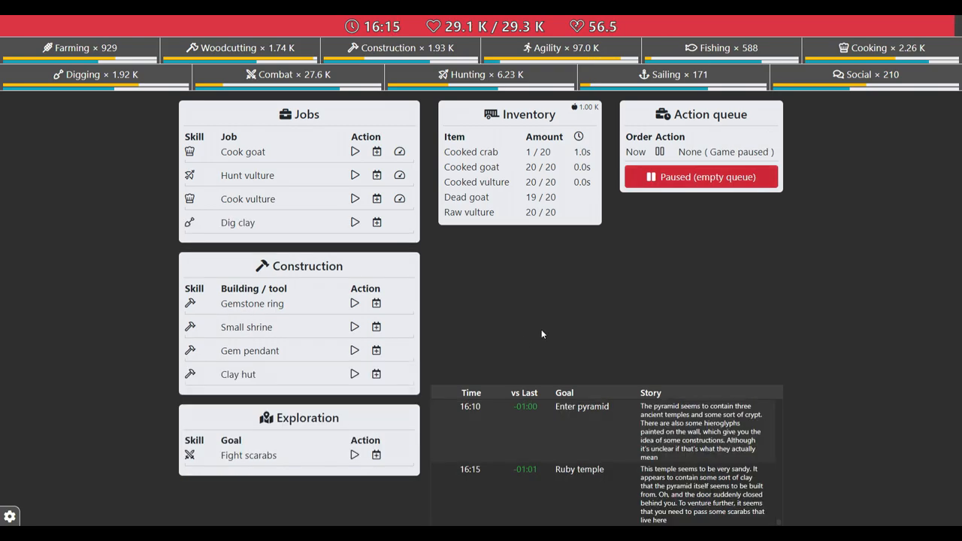
mouse_move(237, 375)
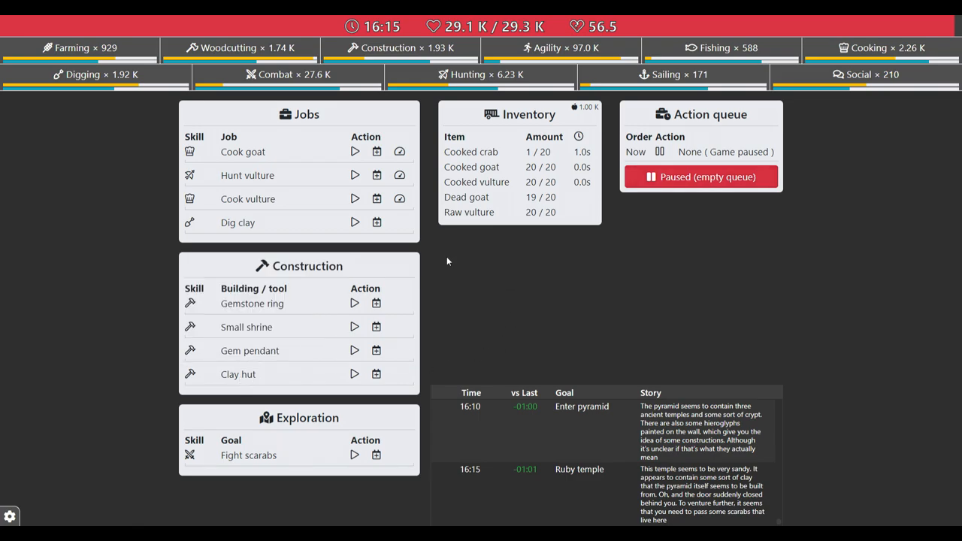
Start the Dig clay job so clay begins accumulating.
click(354, 223)
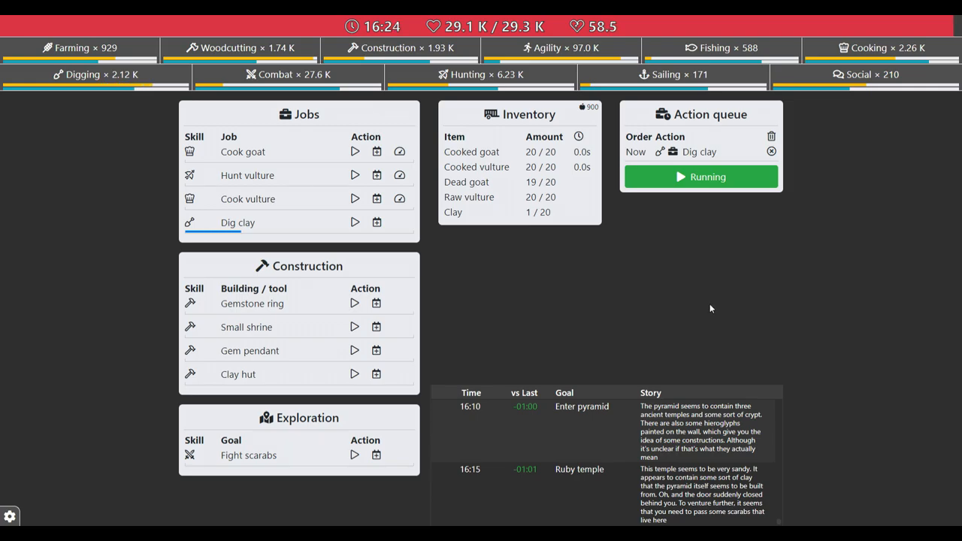
mouse_move(243, 388)
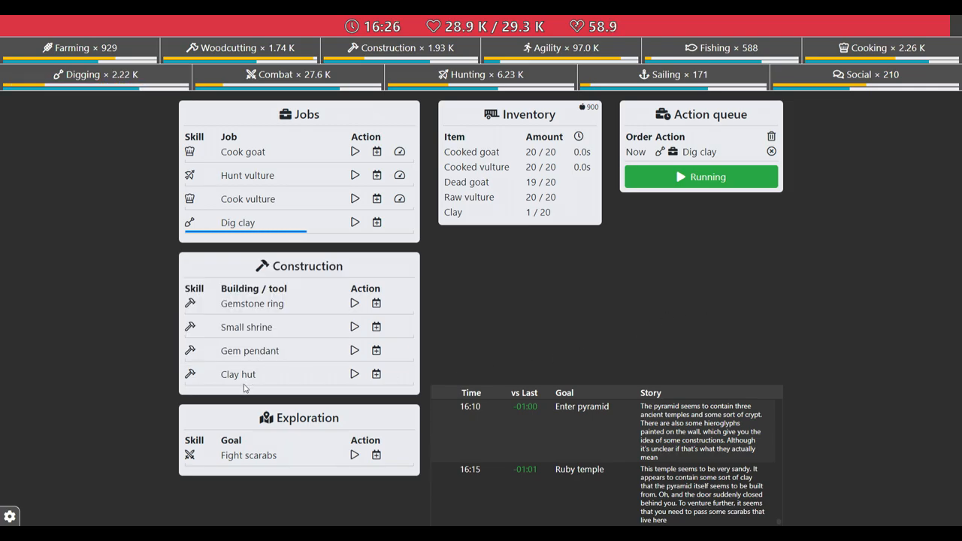
mouse_move(238, 374)
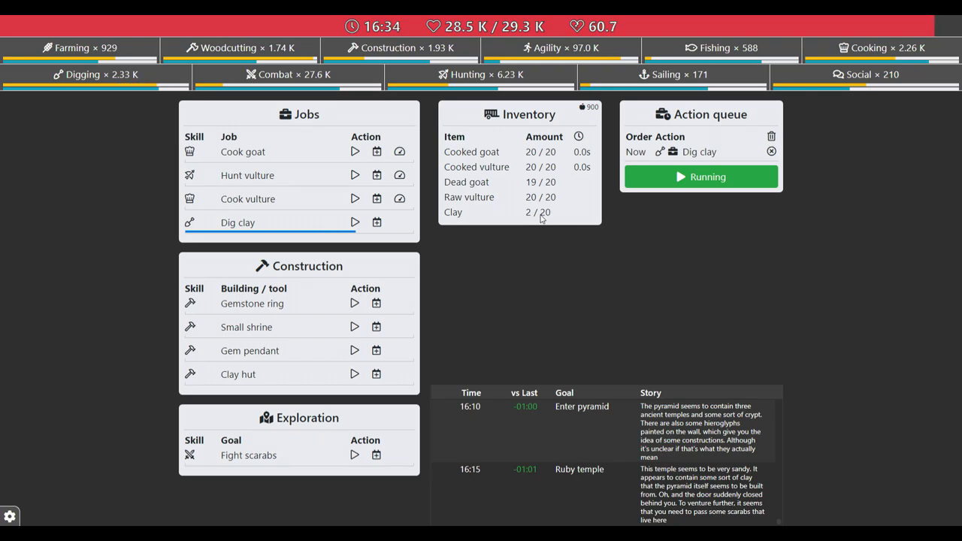
mouse_move(865, 237)
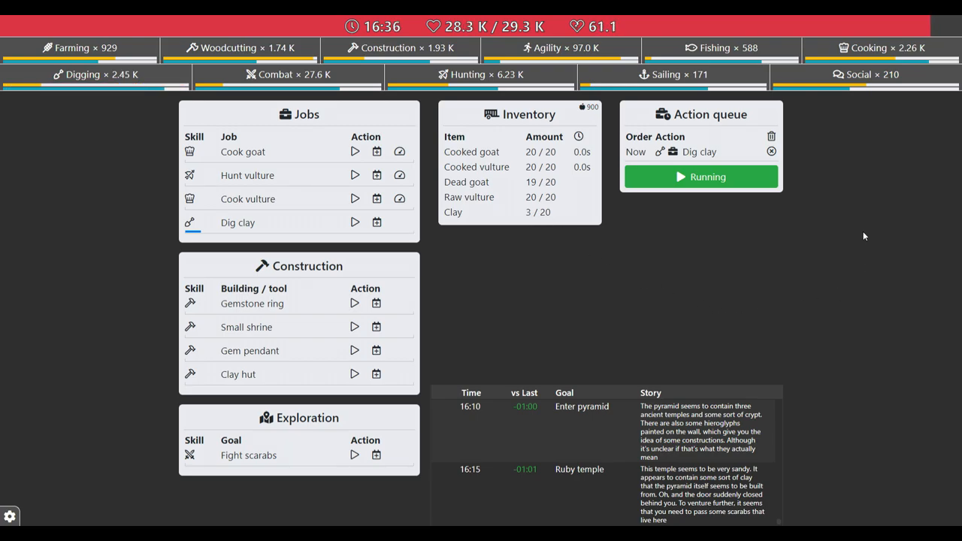
mouse_move(929, 84)
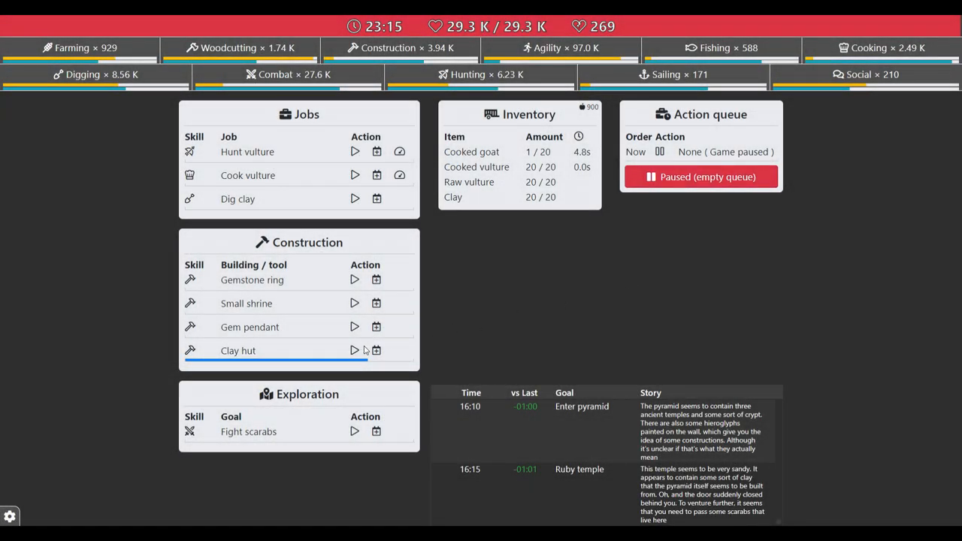
mouse_move(238, 199)
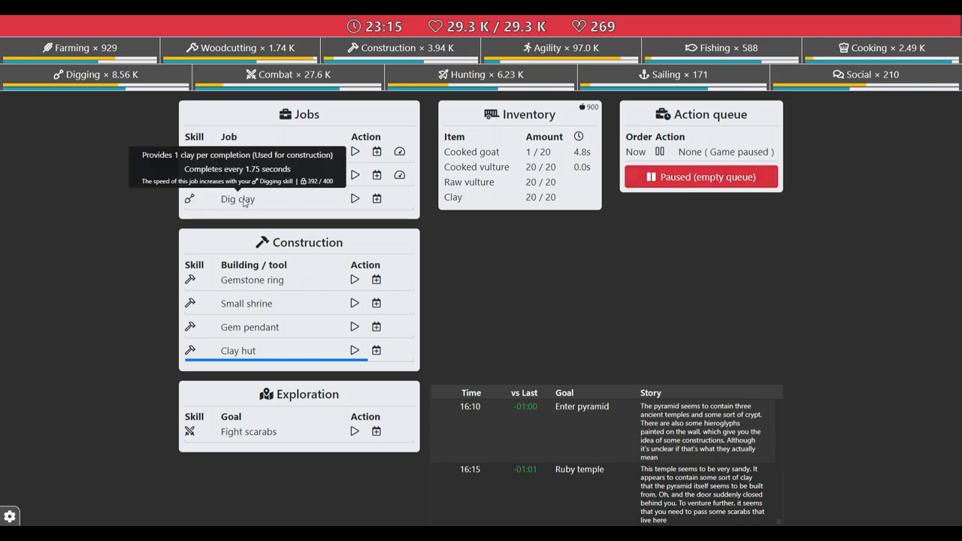
Begin building the Clay hut from the stockpiled clay.
click(355, 198)
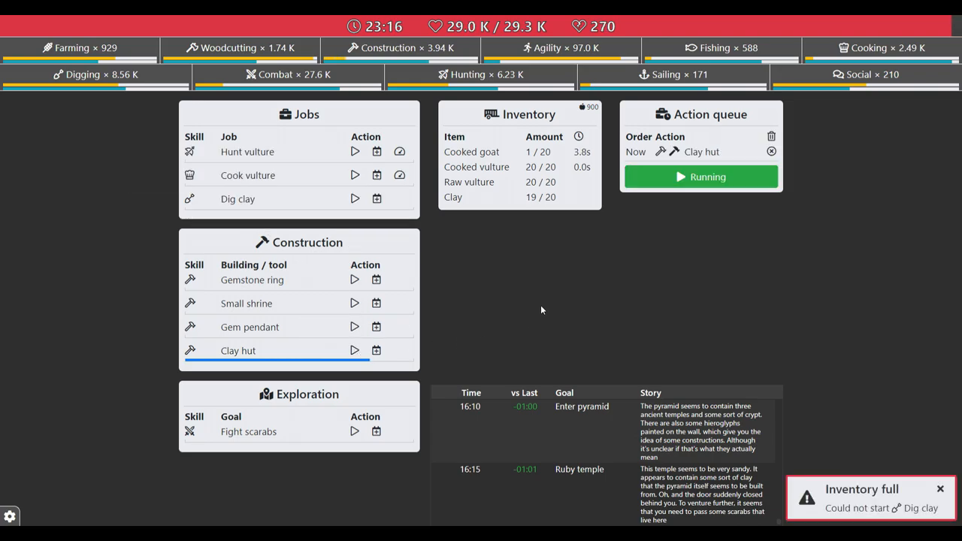
mouse_move(538, 289)
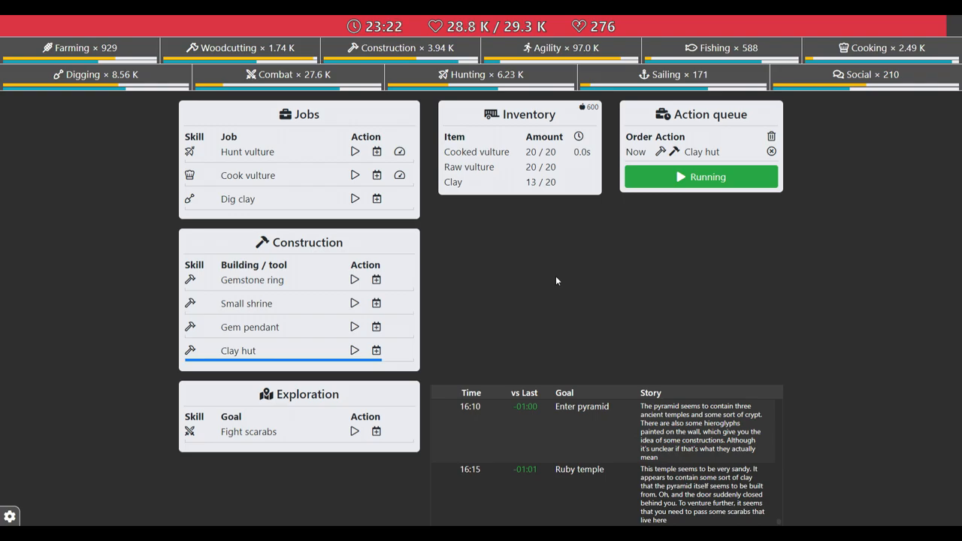
mouse_move(529, 304)
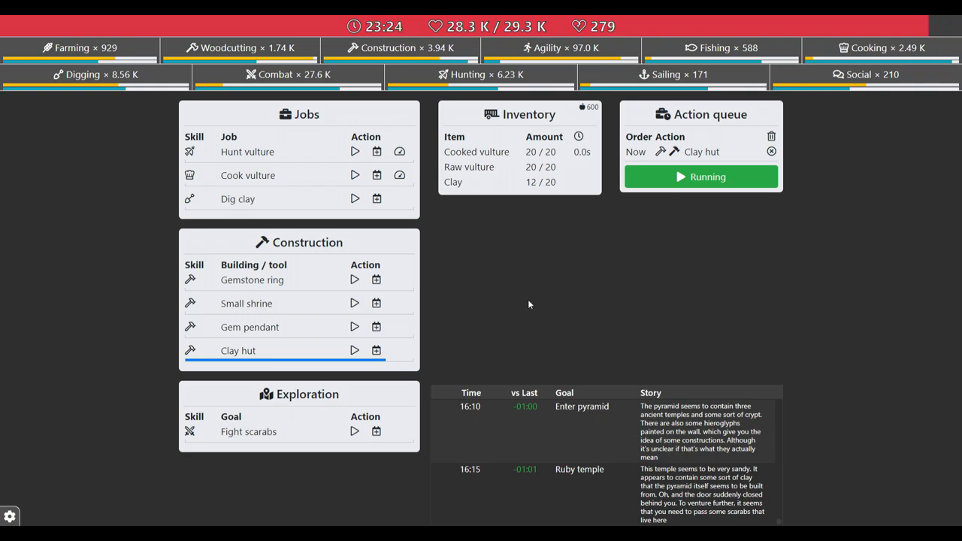
mouse_move(238, 199)
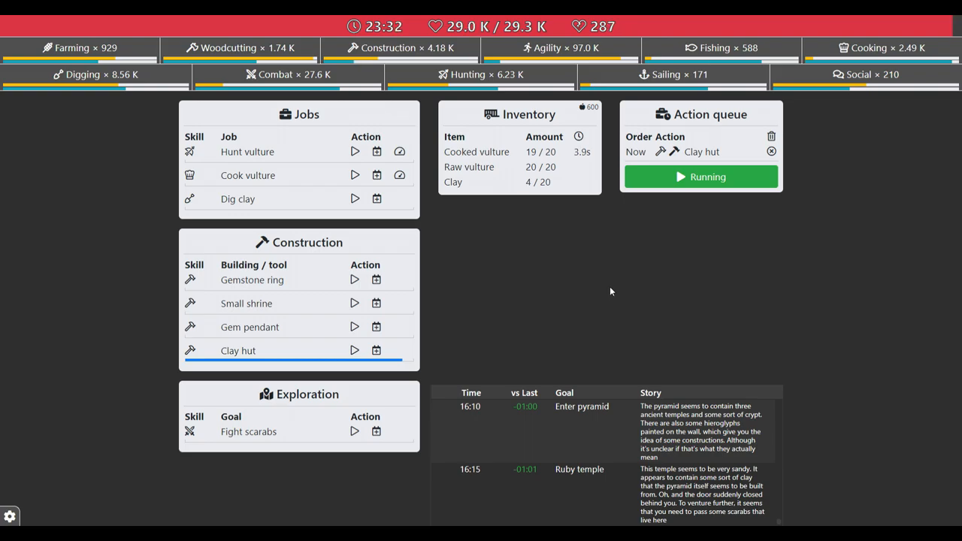
mouse_move(607, 288)
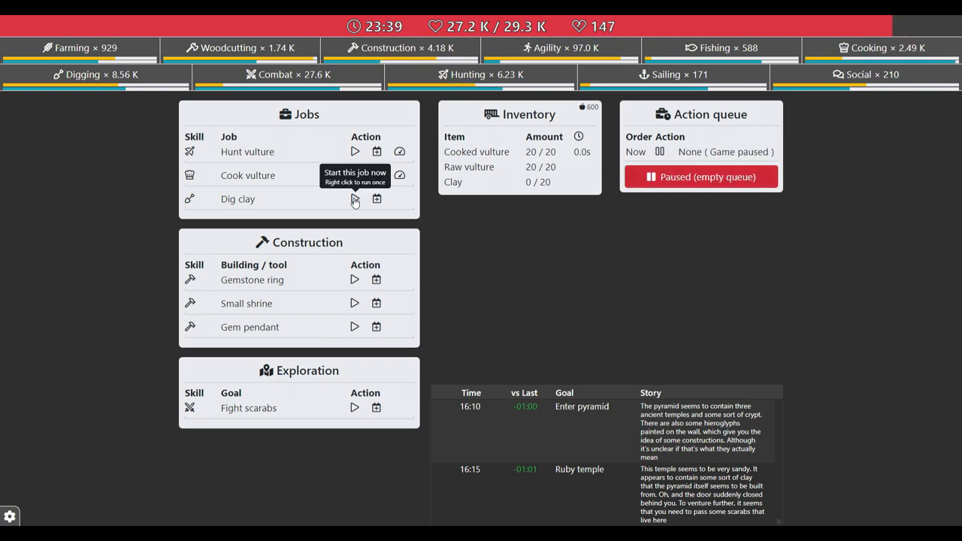
Resume the Dig clay job after the hut is finished.
click(355, 199)
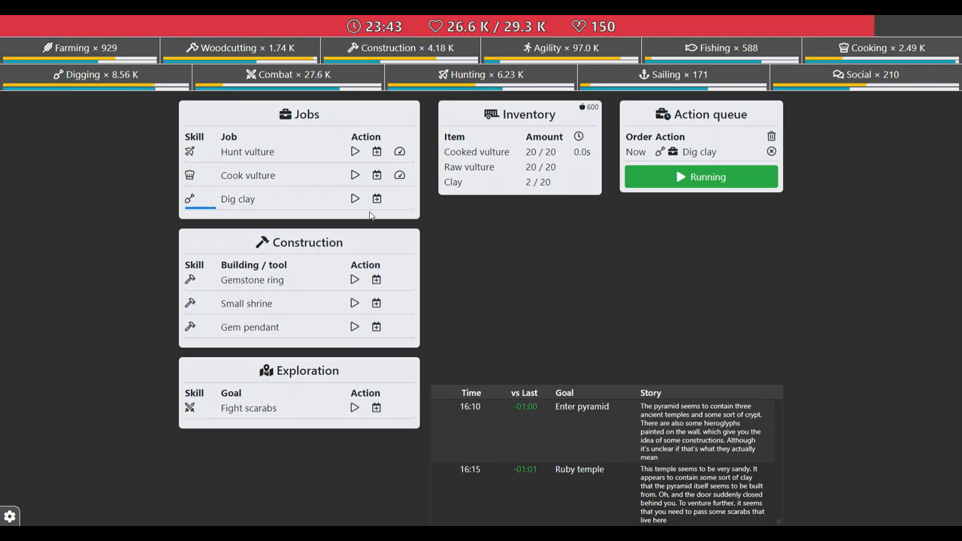
mouse_move(244, 203)
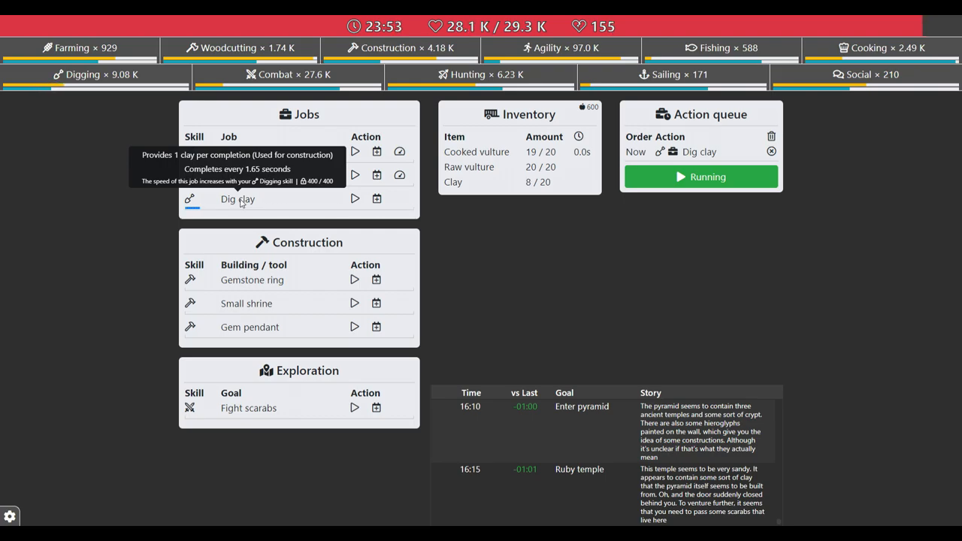
mouse_move(355, 409)
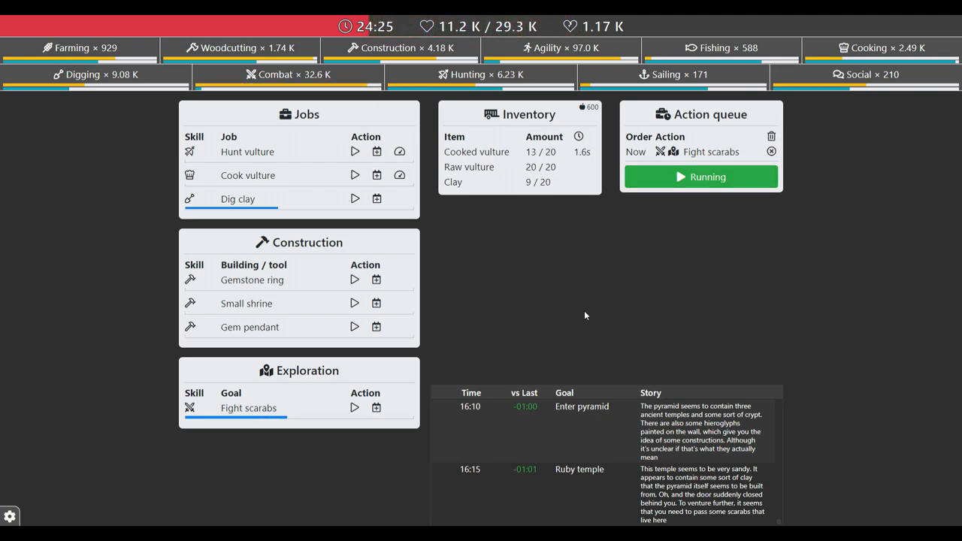
mouse_move(589, 308)
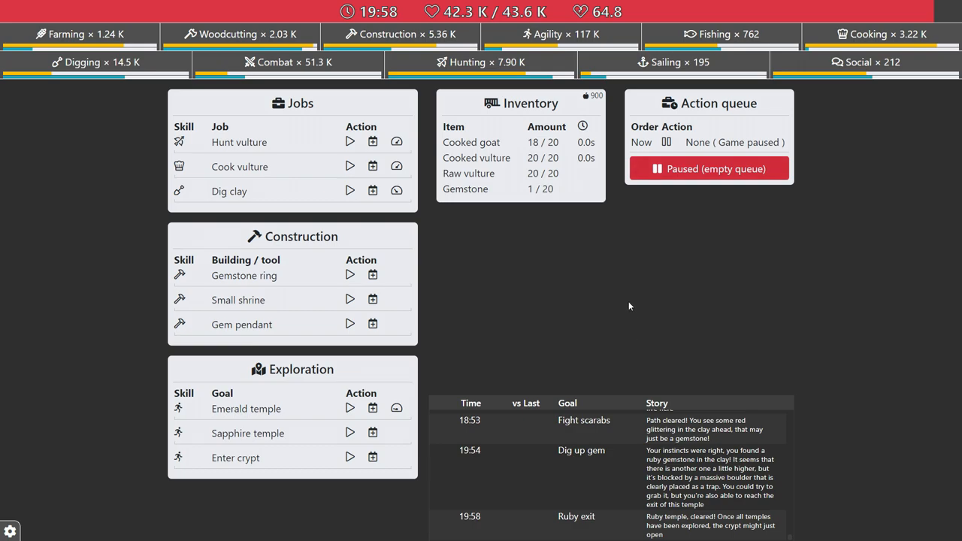
mouse_move(247, 409)
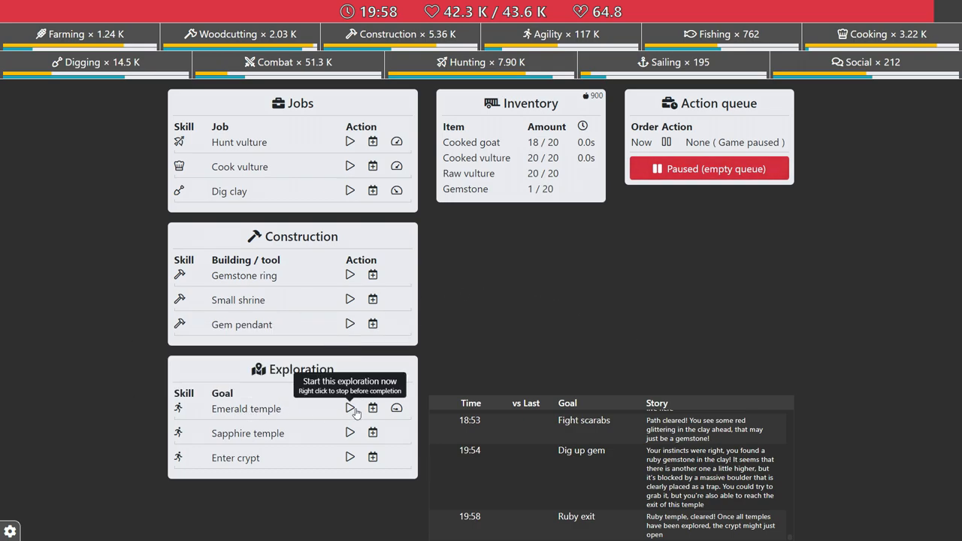
Explore the Emerald temple, then start the Gather moss job.
click(349, 409)
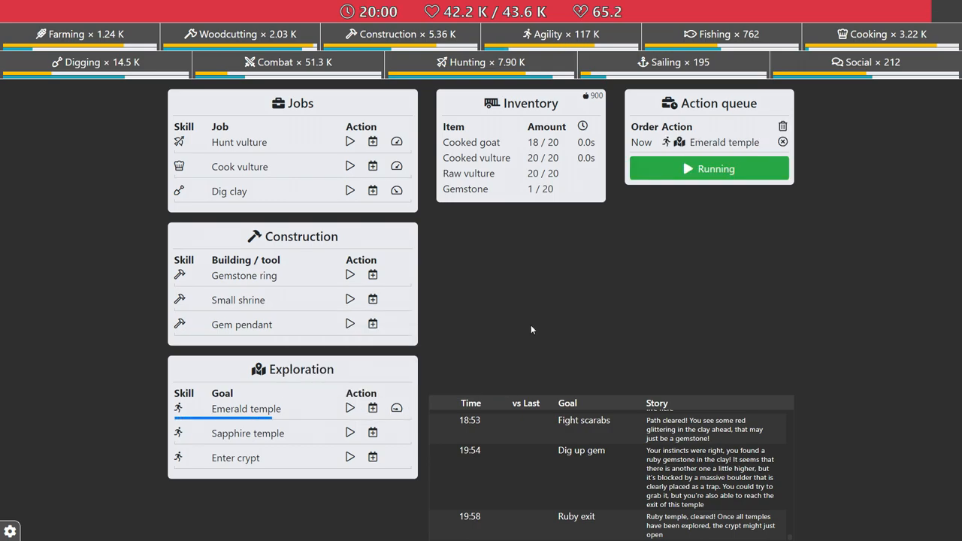
mouse_move(569, 325)
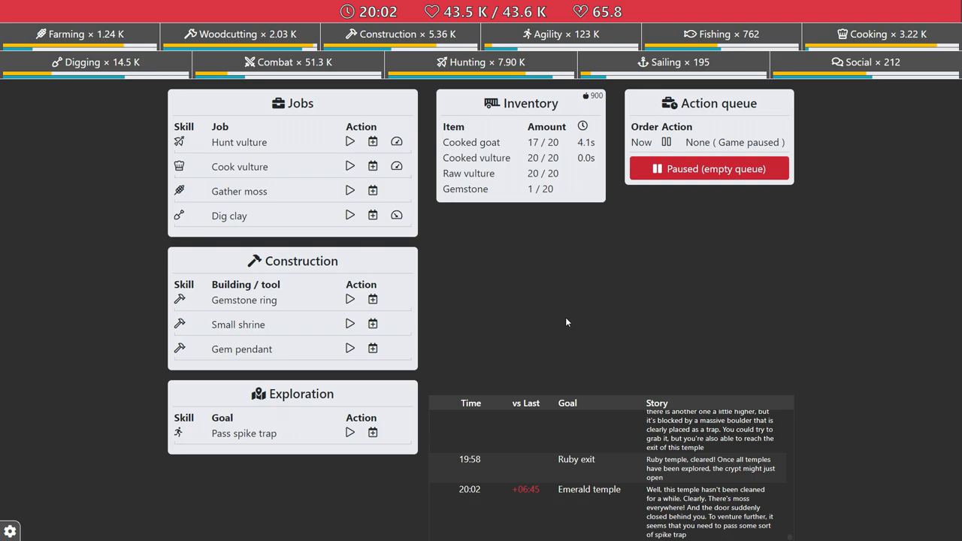
mouse_move(316, 438)
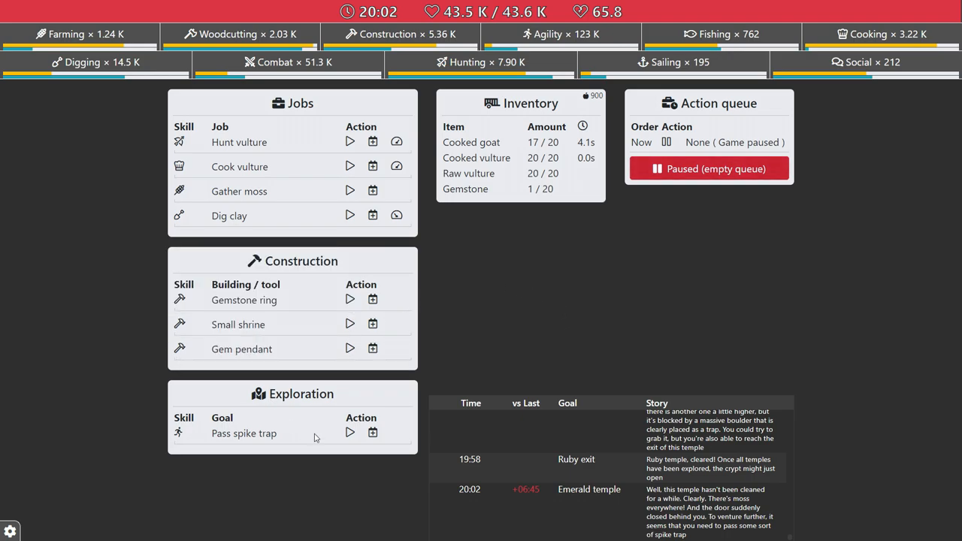
mouse_move(291, 279)
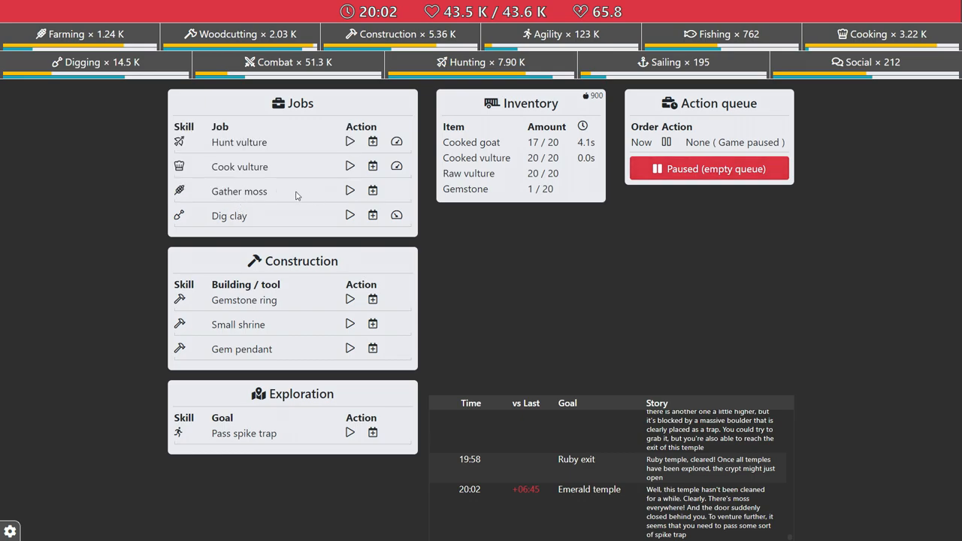
click(349, 190)
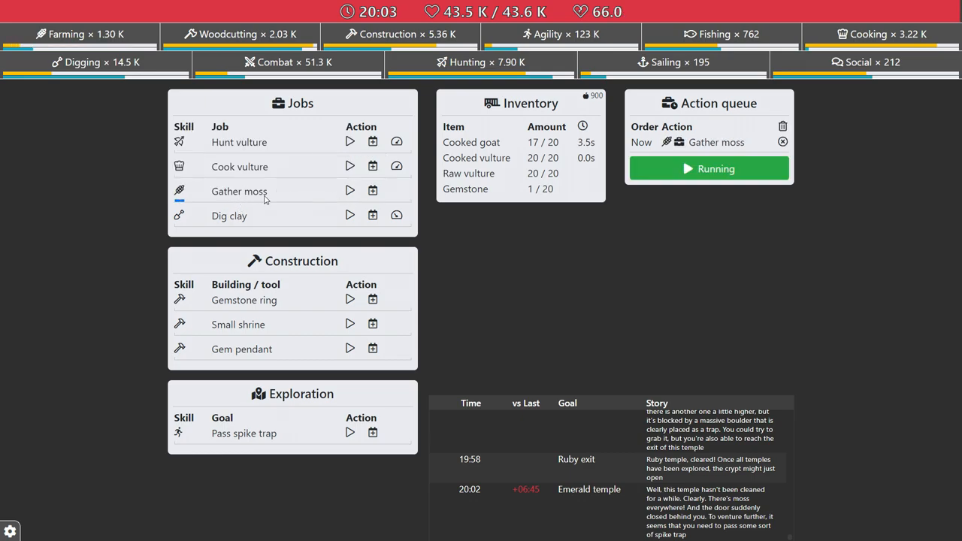
mouse_move(239, 191)
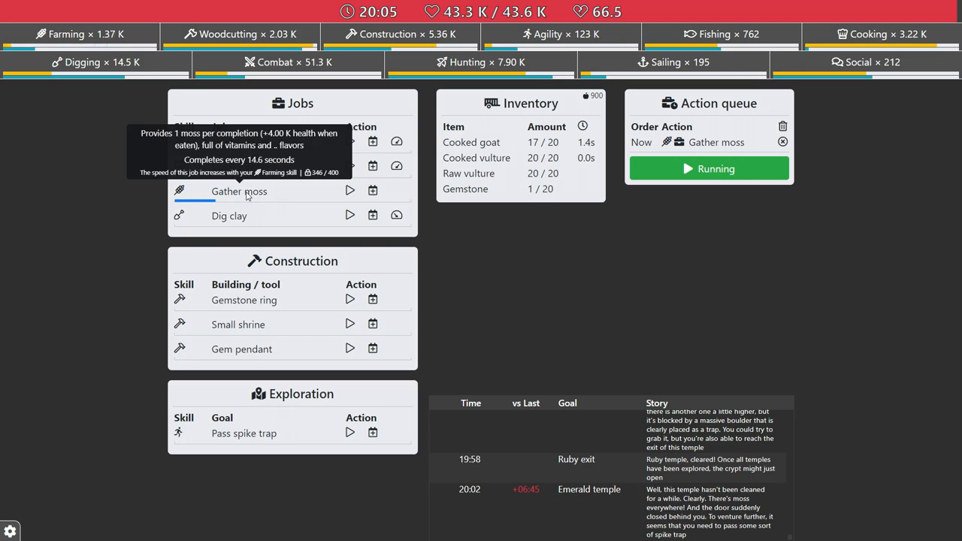
mouse_move(355, 385)
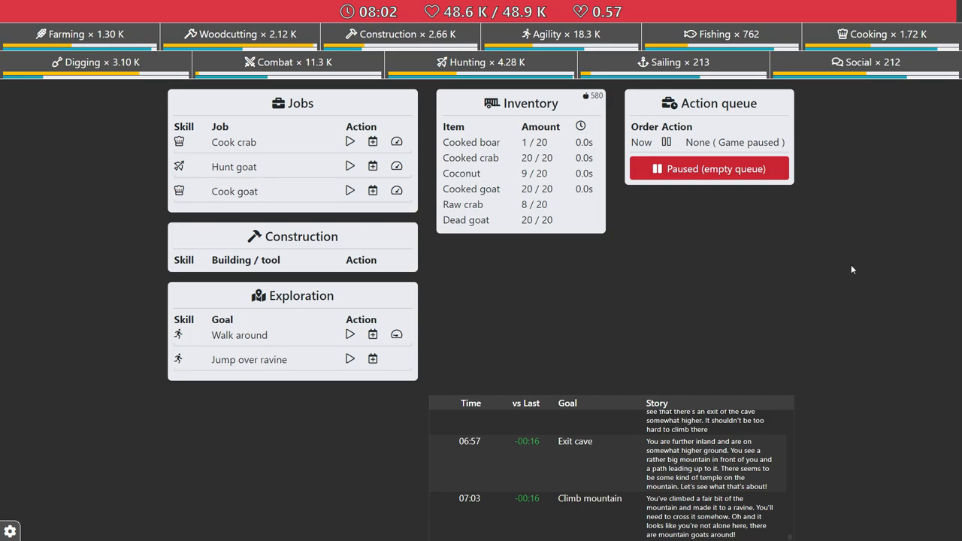
mouse_move(625, 175)
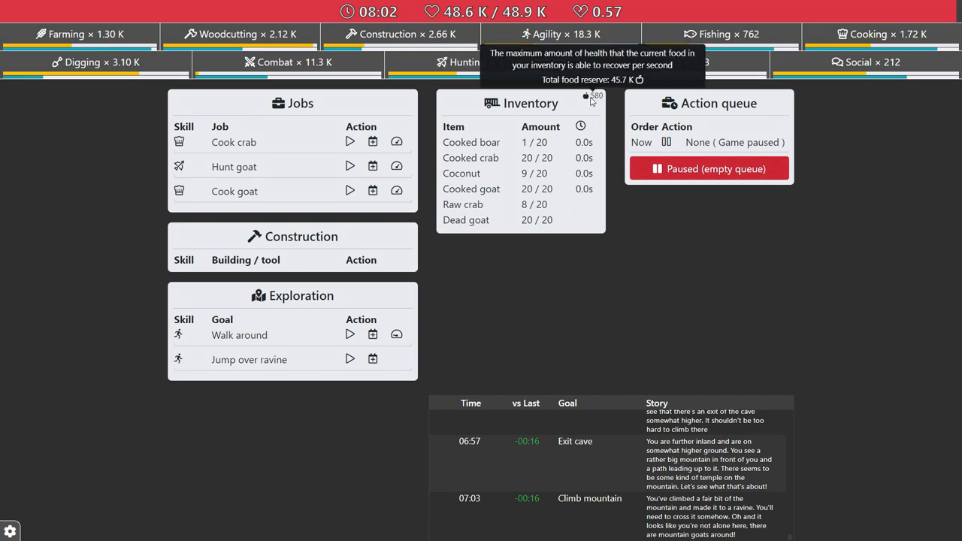
mouse_move(622, 358)
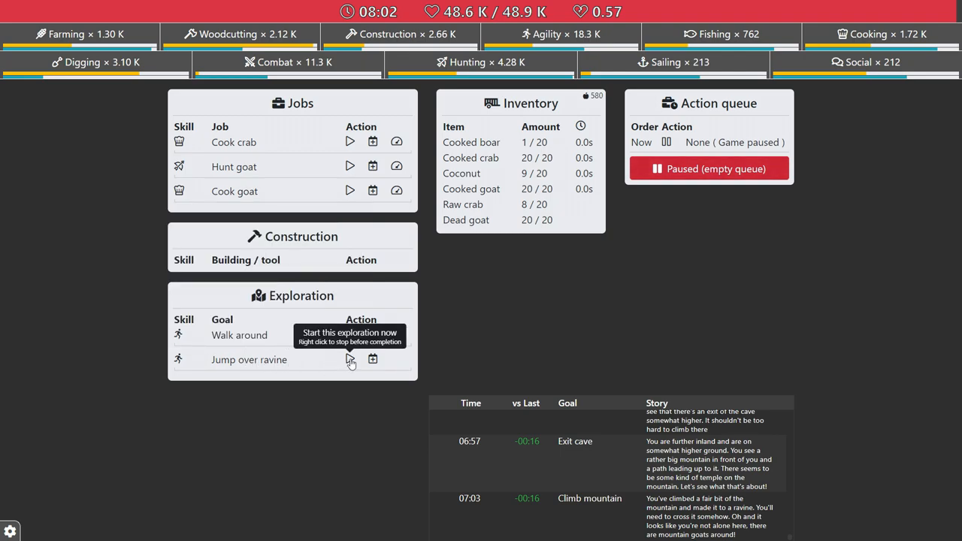
Start the Jump over ravine exploration.
click(349, 360)
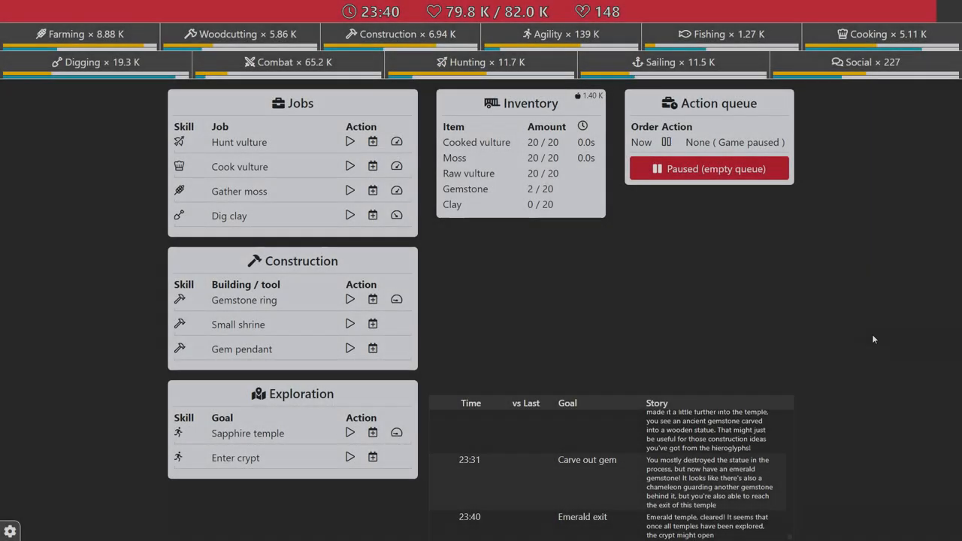
mouse_move(256, 445)
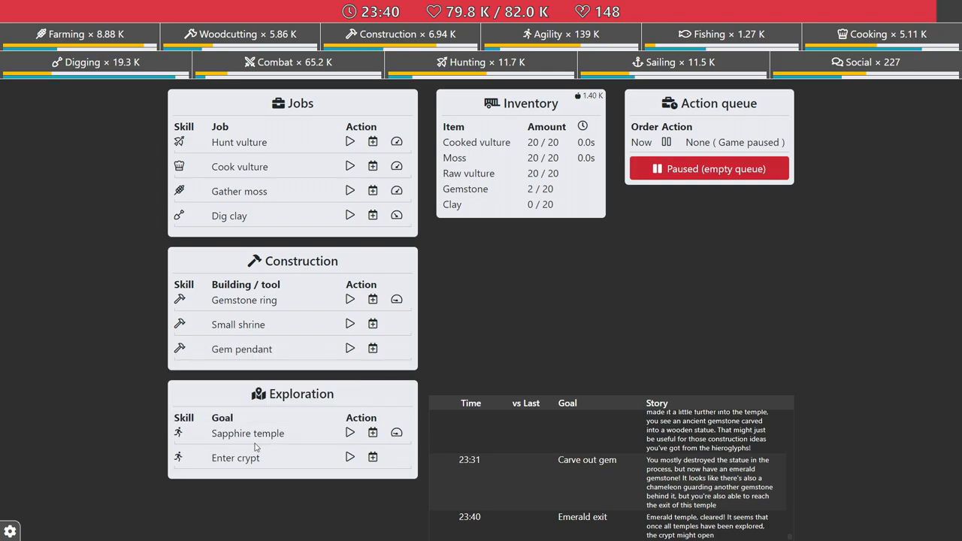
click(349, 433)
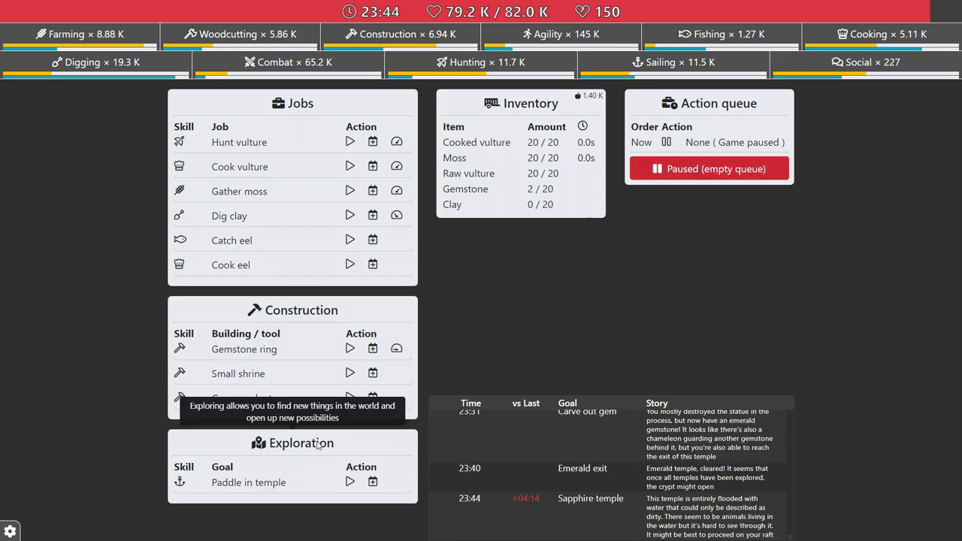
click(9, 531)
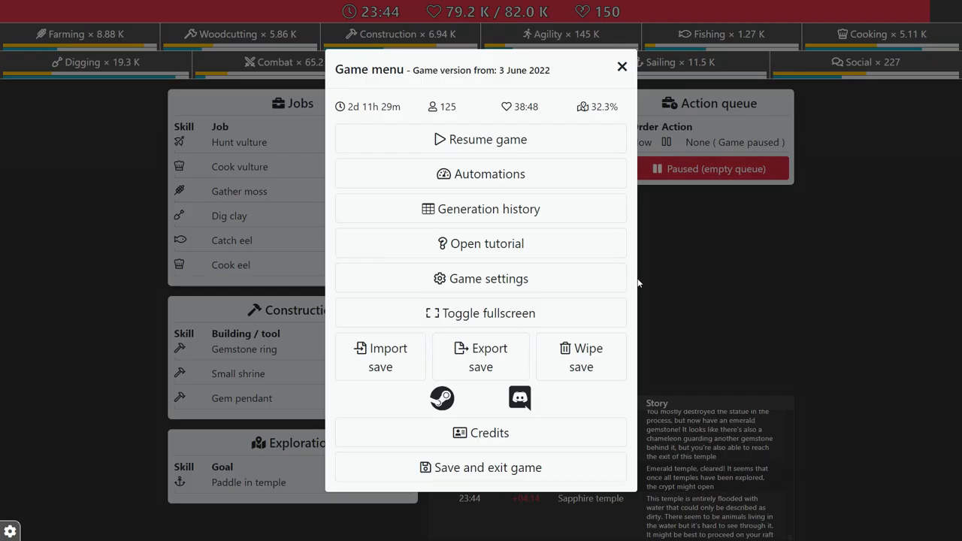
mouse_move(490, 175)
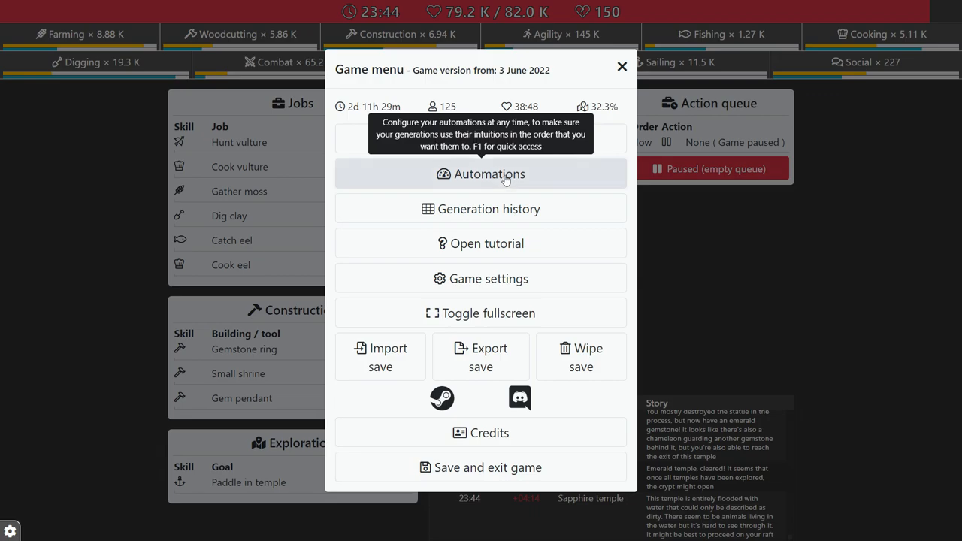
click(491, 174)
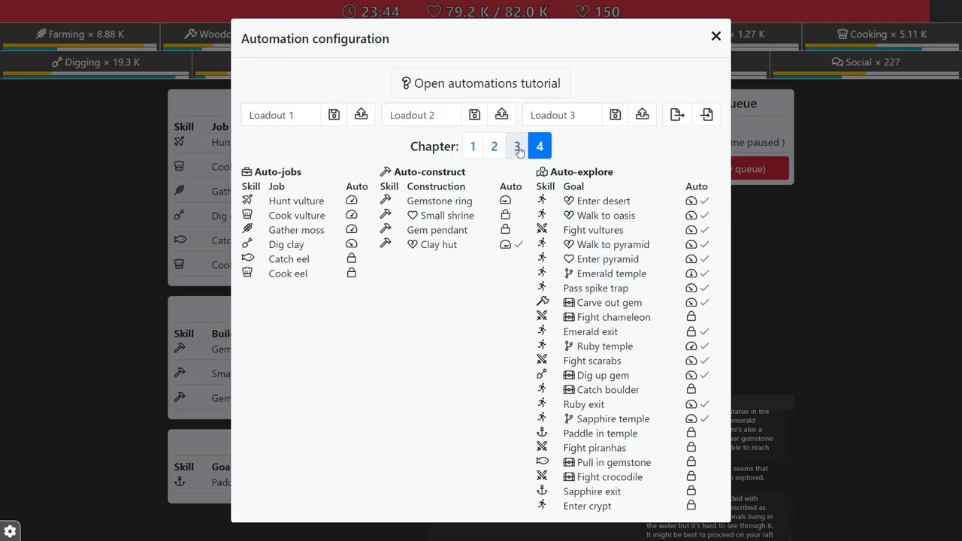
click(517, 146)
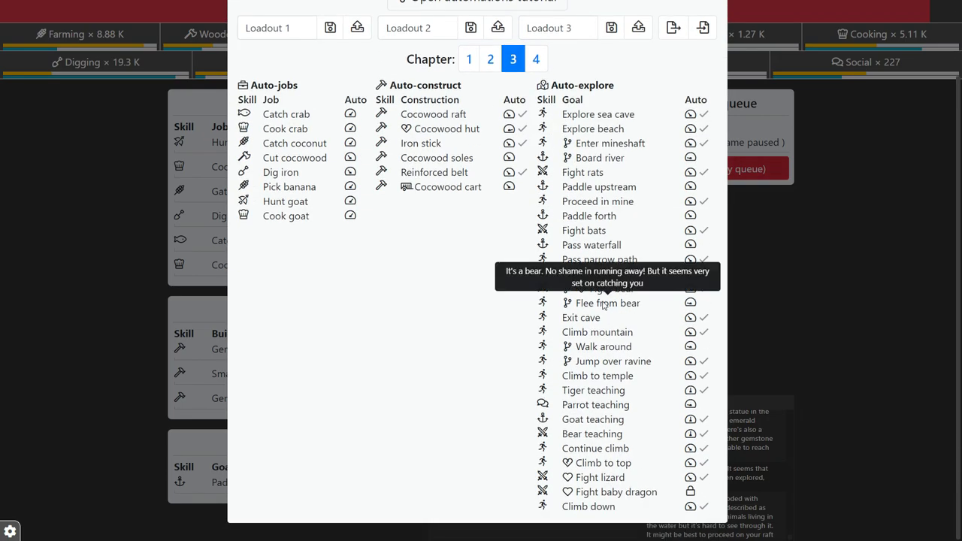
mouse_move(593, 433)
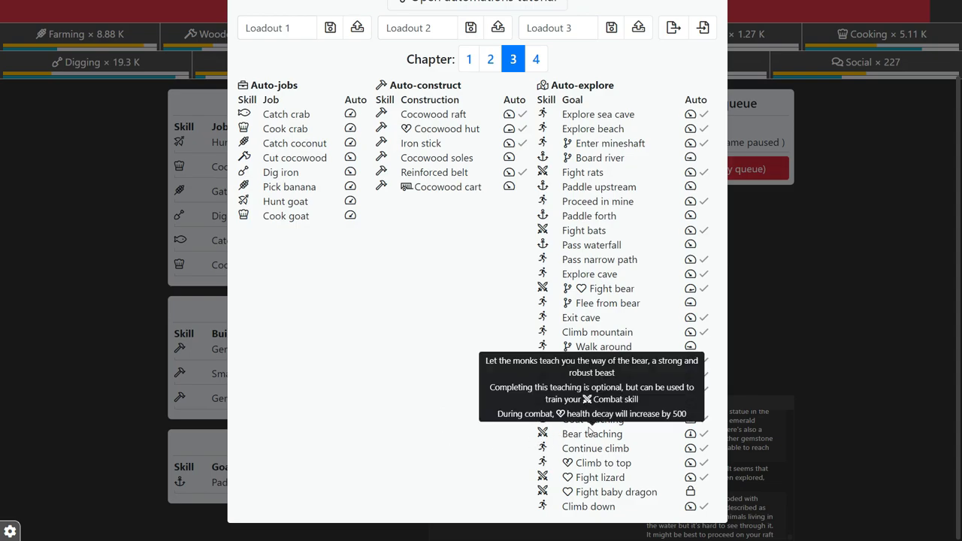
mouse_move(592, 419)
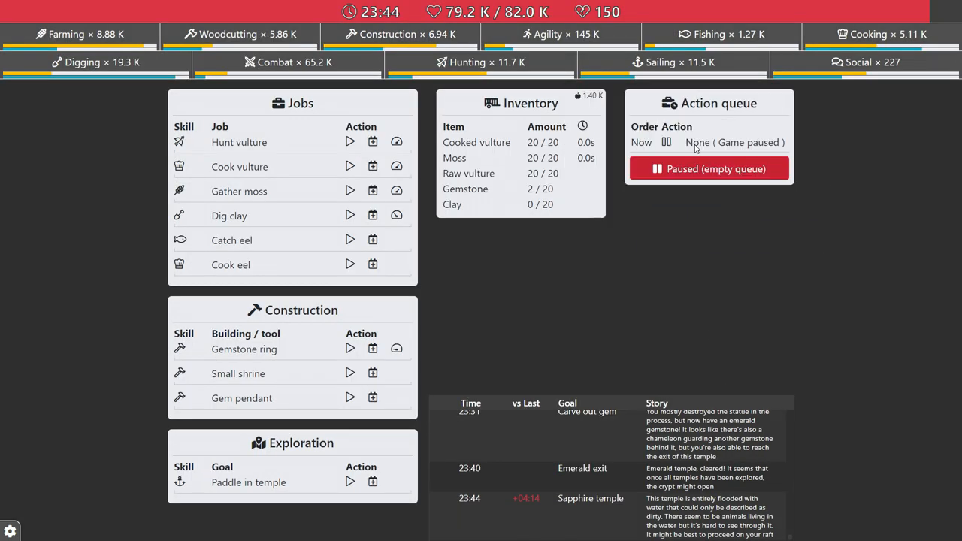
mouse_move(348, 268)
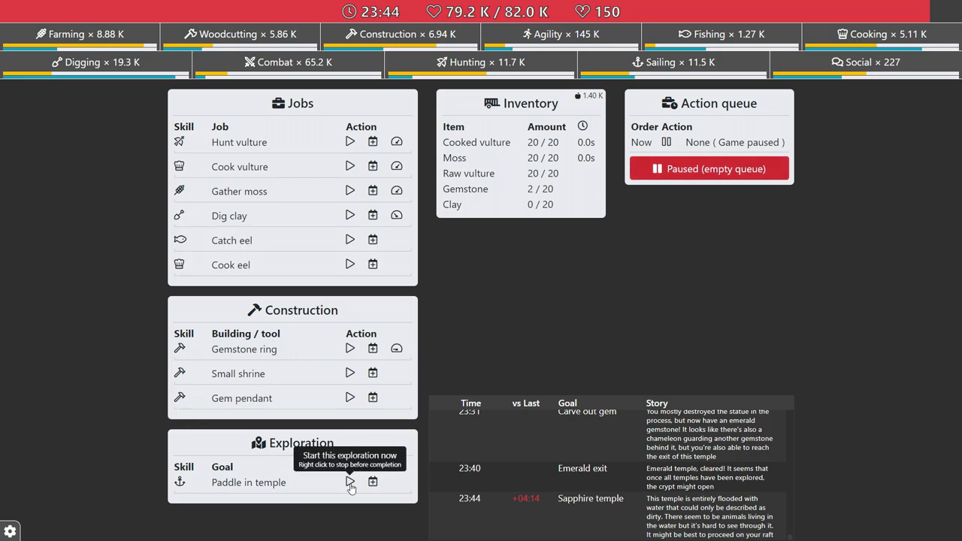
Explore Paddle in temple, then start the Catch eel job.
click(349, 481)
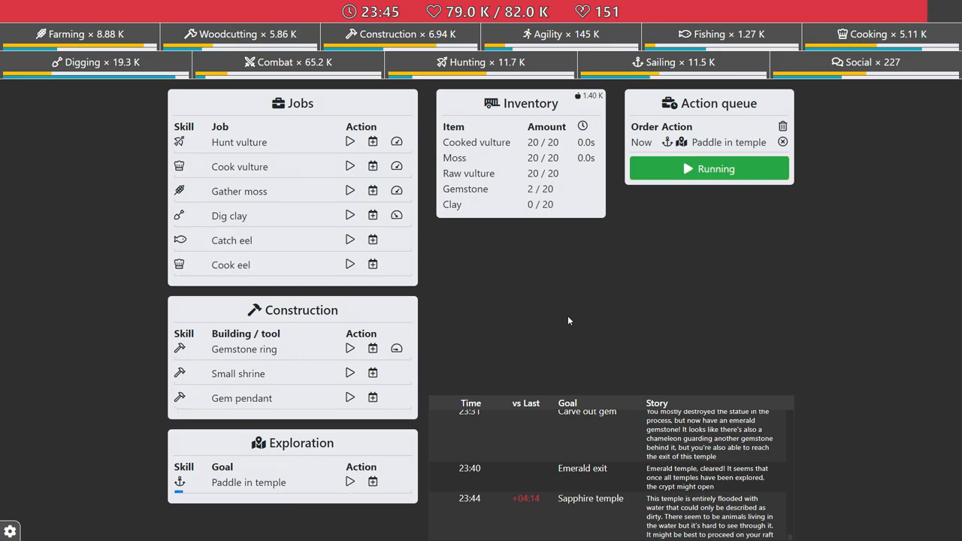
mouse_move(536, 296)
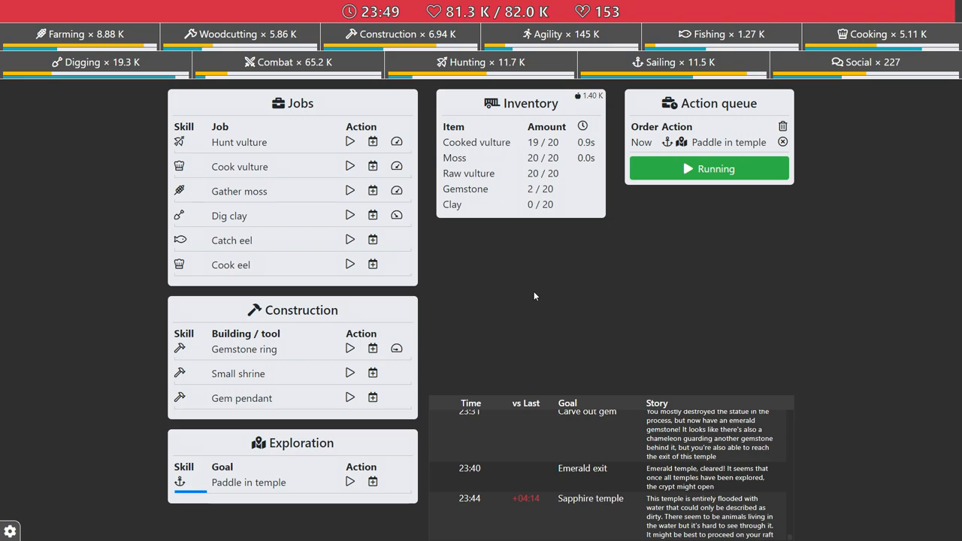
mouse_move(231, 265)
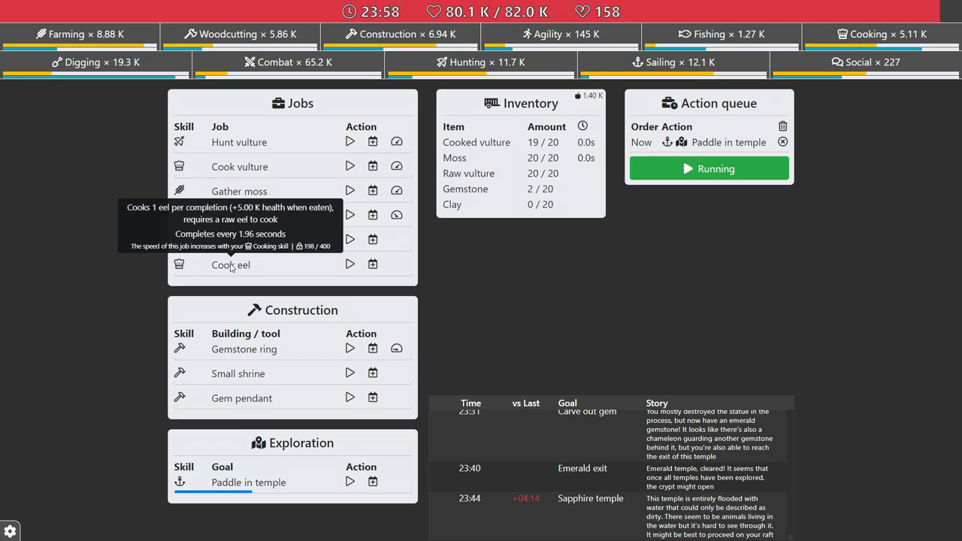
mouse_move(233, 379)
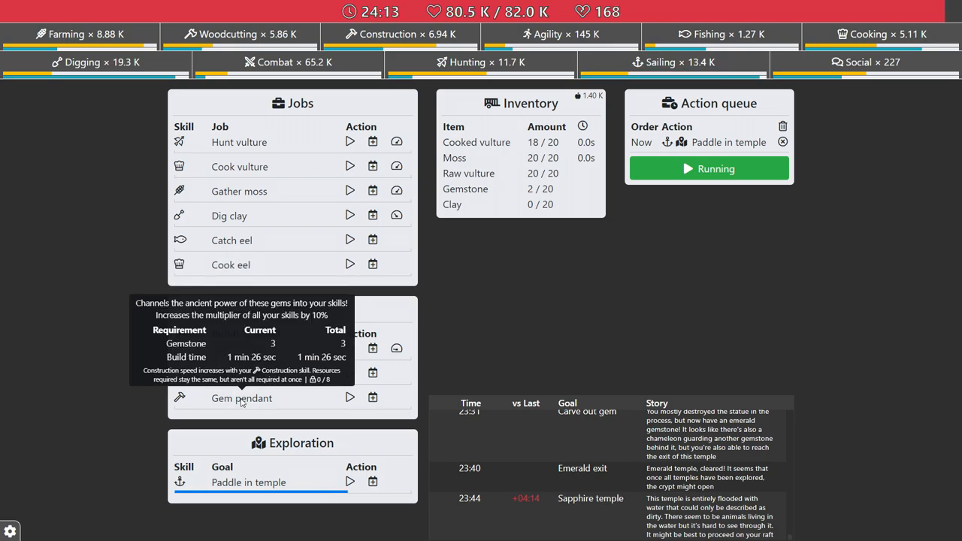
mouse_move(117, 316)
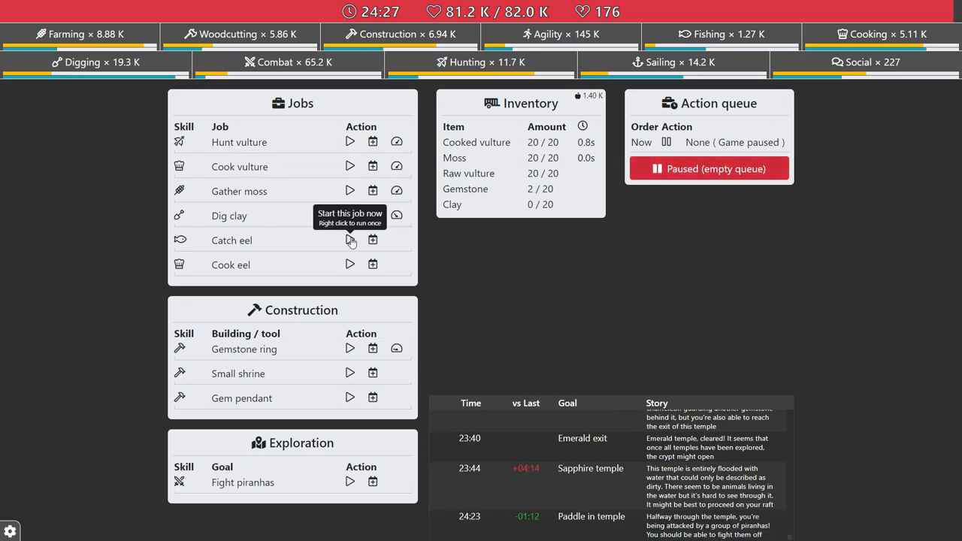
click(349, 239)
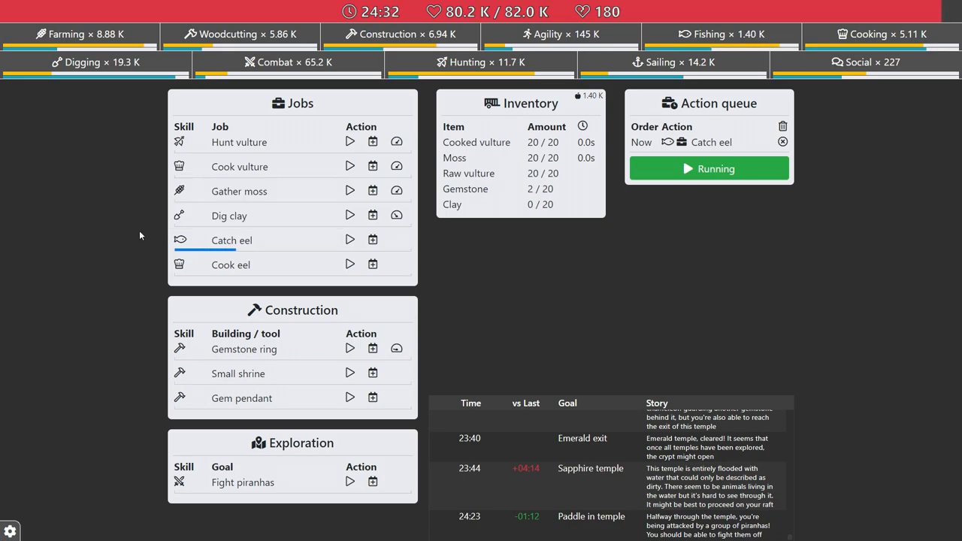
mouse_move(243, 482)
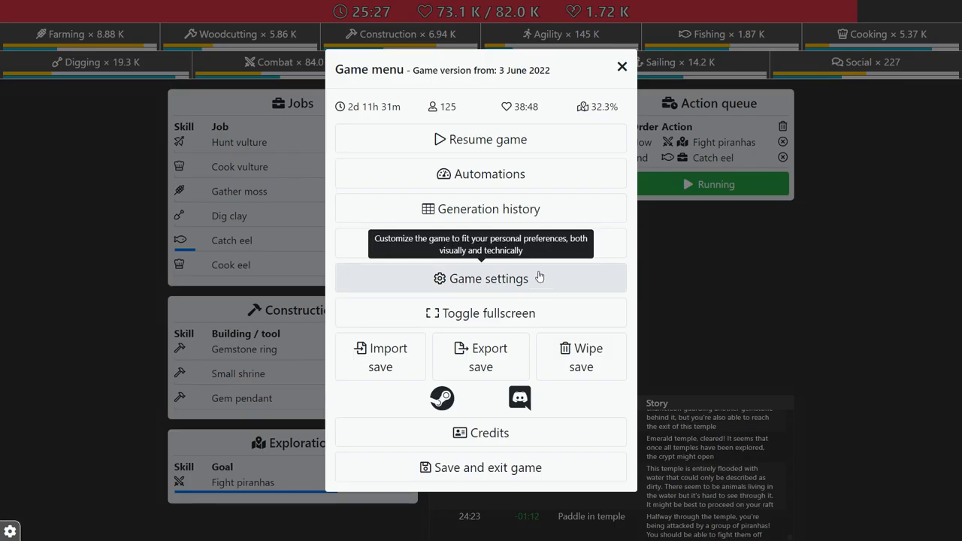
Review the chapter 4 auto-explore priorities and close the automation settings.
click(481, 174)
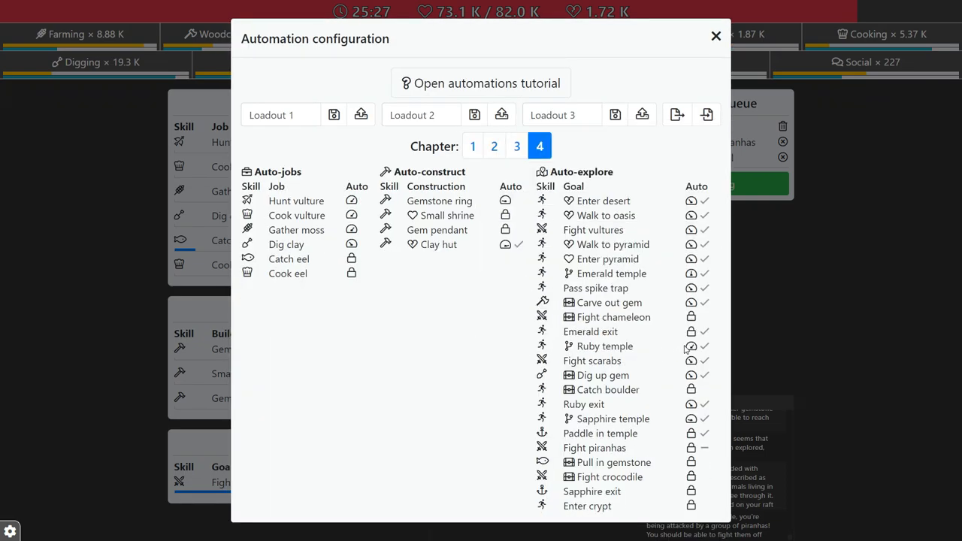
mouse_move(692, 346)
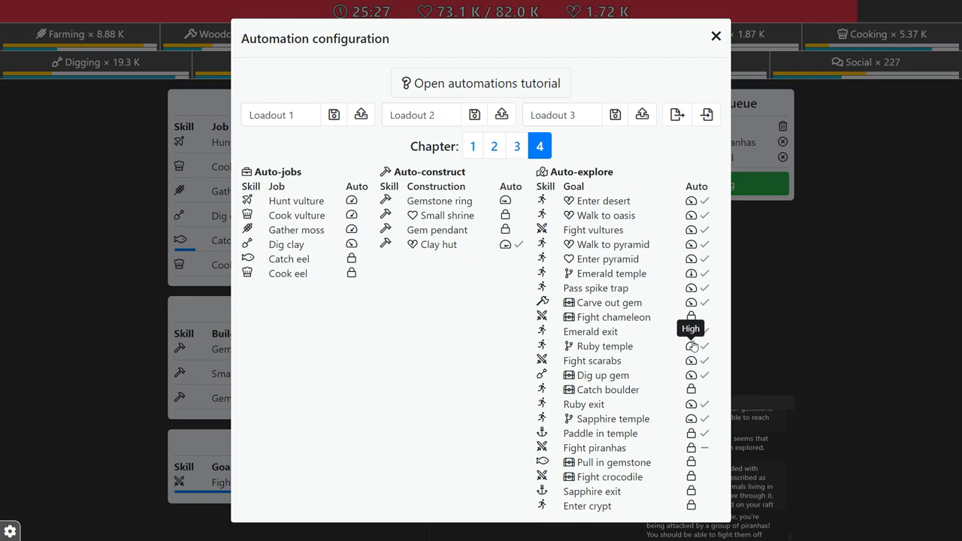
mouse_move(663, 311)
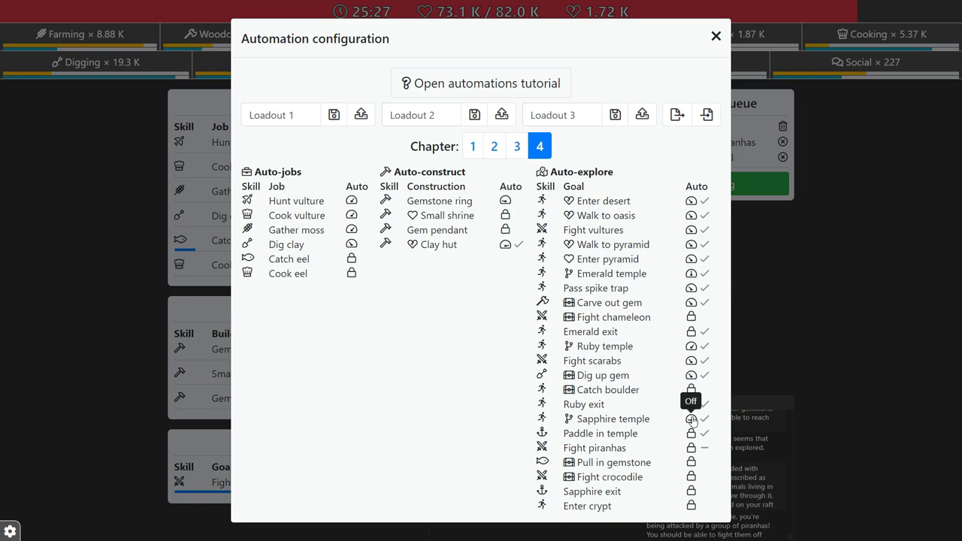
mouse_move(664, 135)
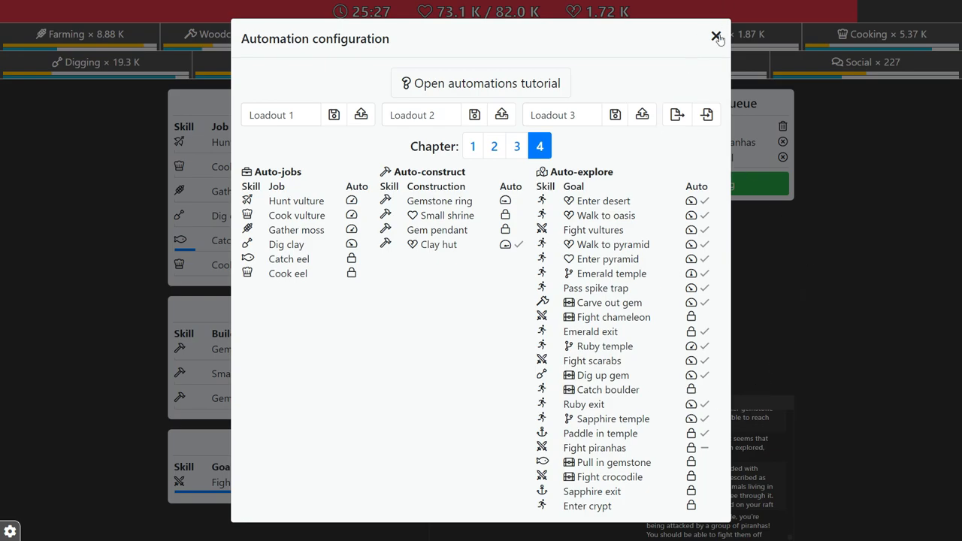
click(717, 37)
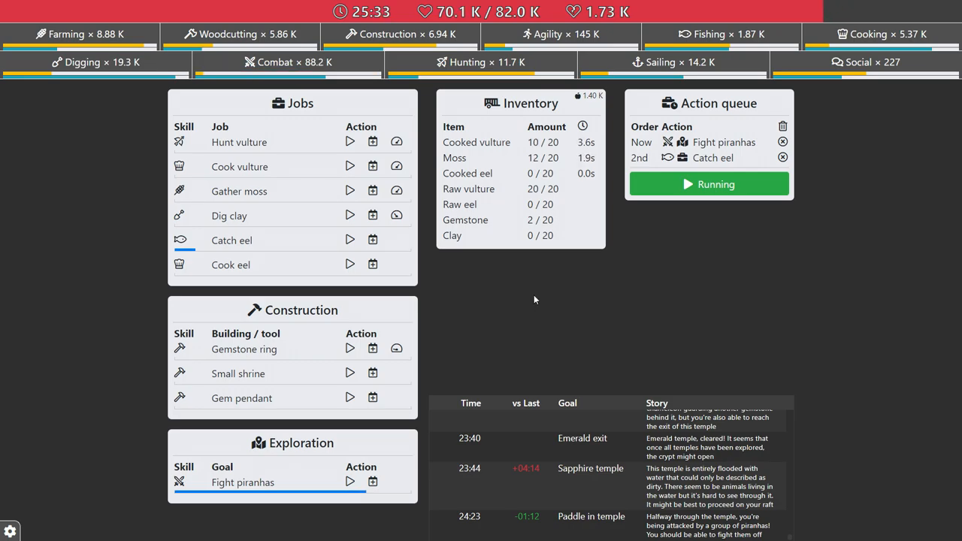
mouse_move(528, 308)
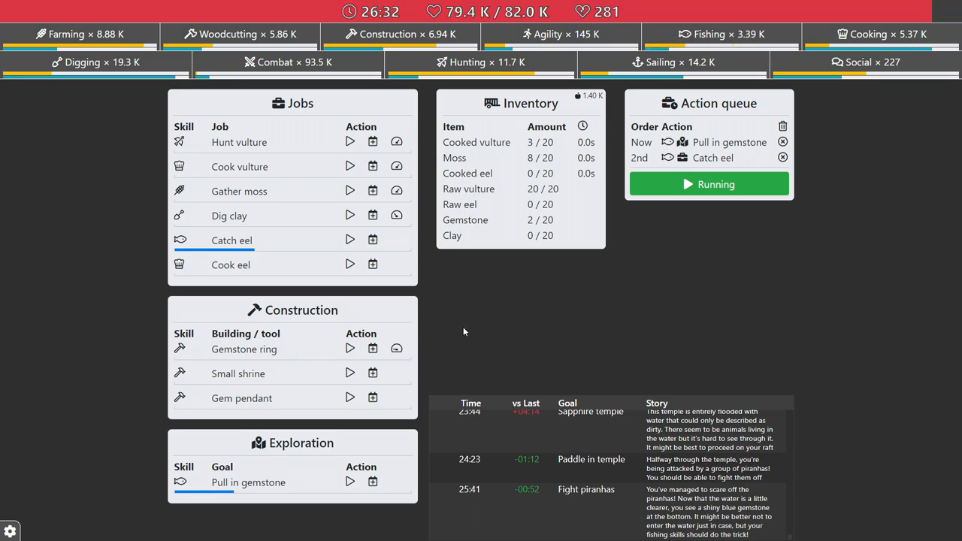
mouse_move(451, 322)
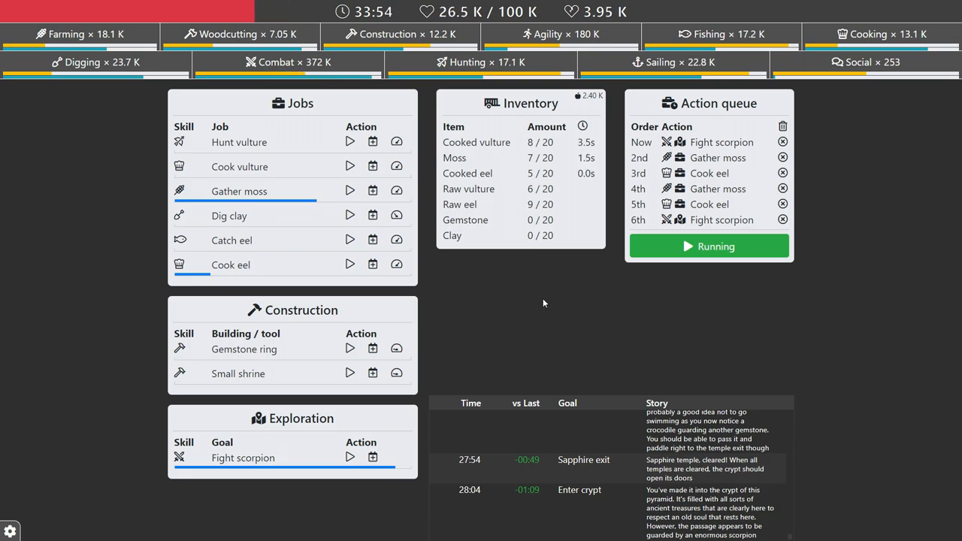
mouse_move(552, 300)
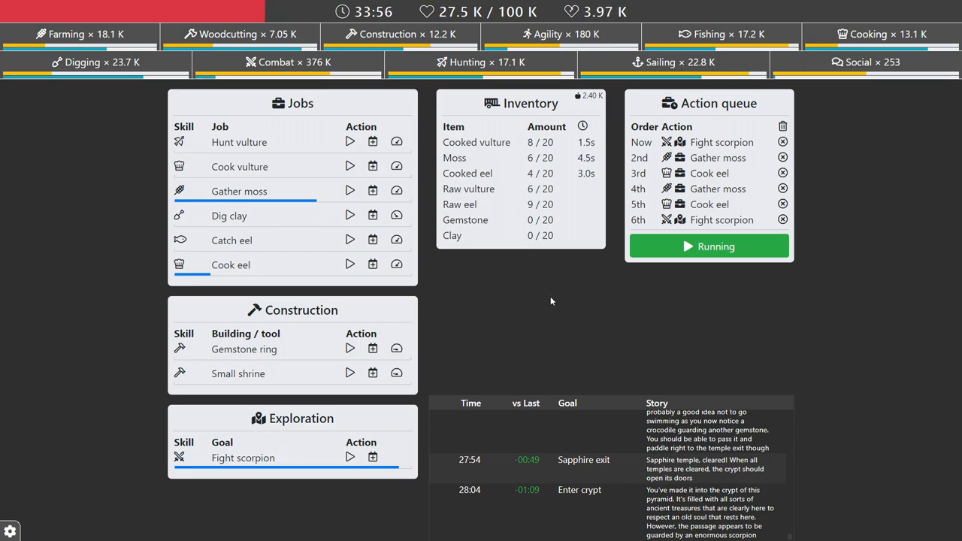
mouse_move(566, 299)
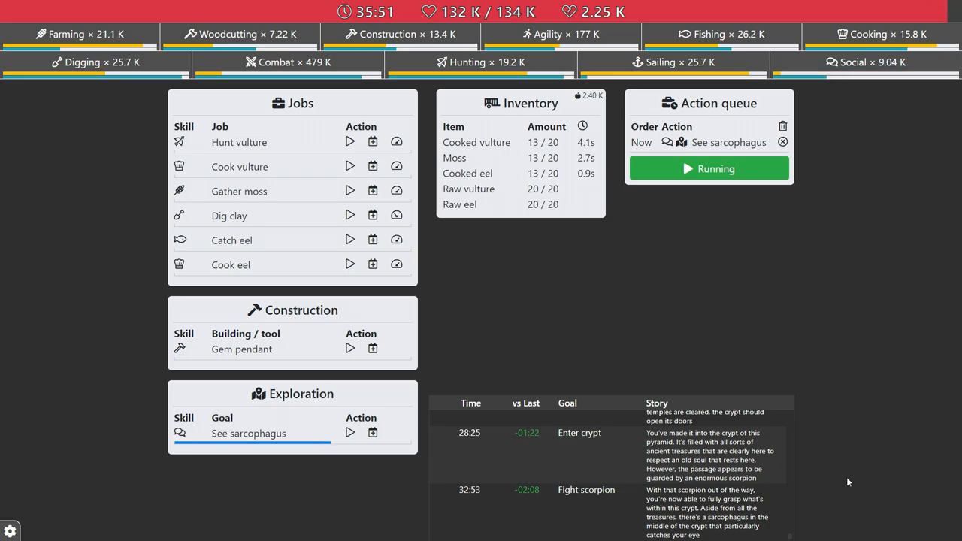
mouse_move(667, 298)
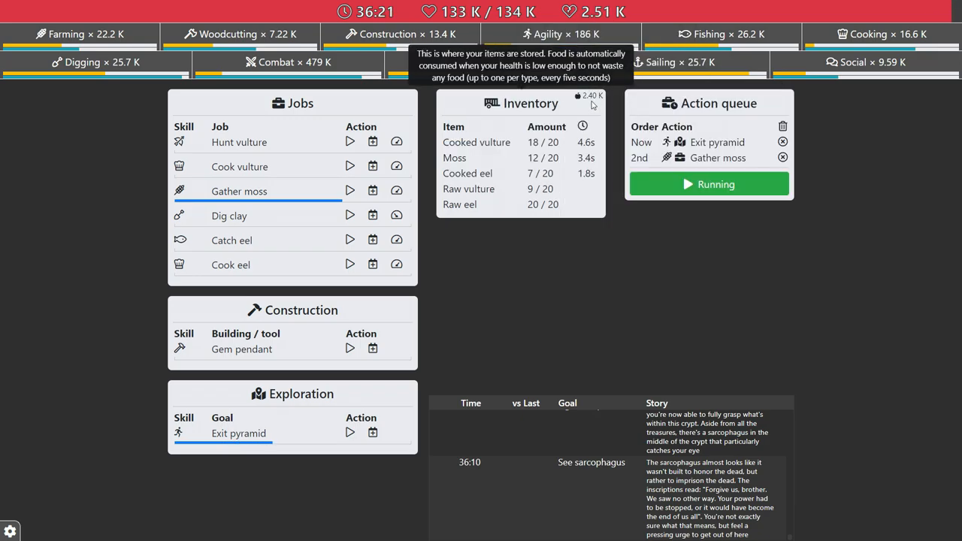
mouse_move(682, 353)
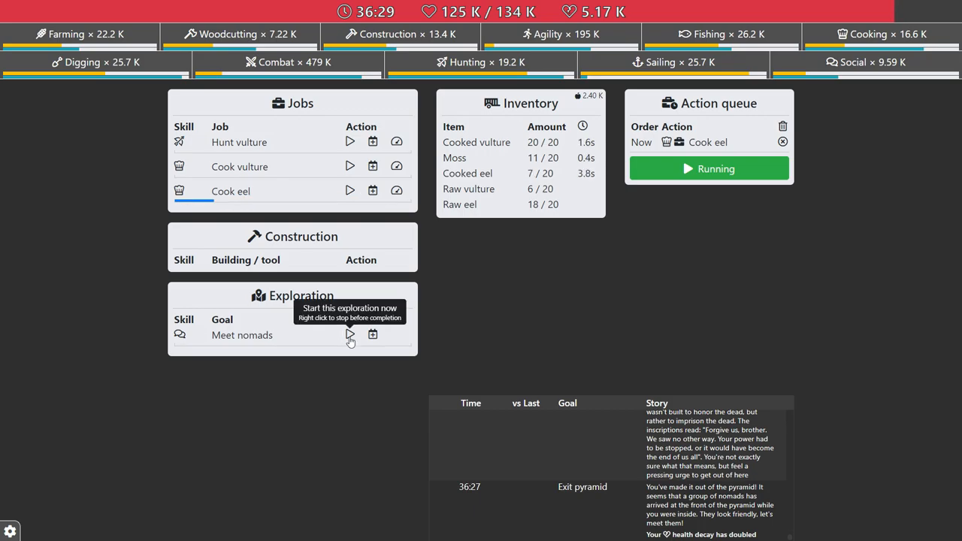
Explore Meet nomads, briefly pause, and resume so Catch a ride unlocks while eel cooks.
click(349, 334)
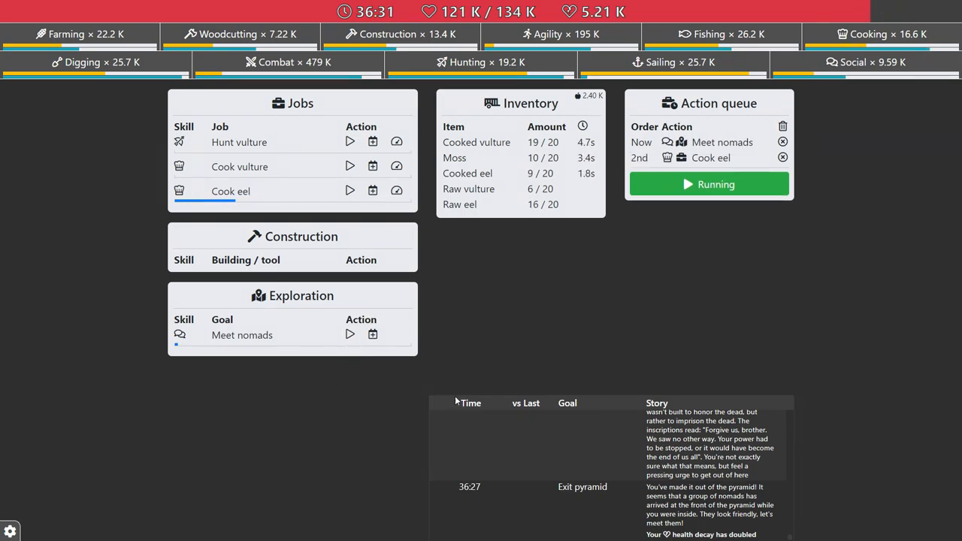
mouse_move(553, 356)
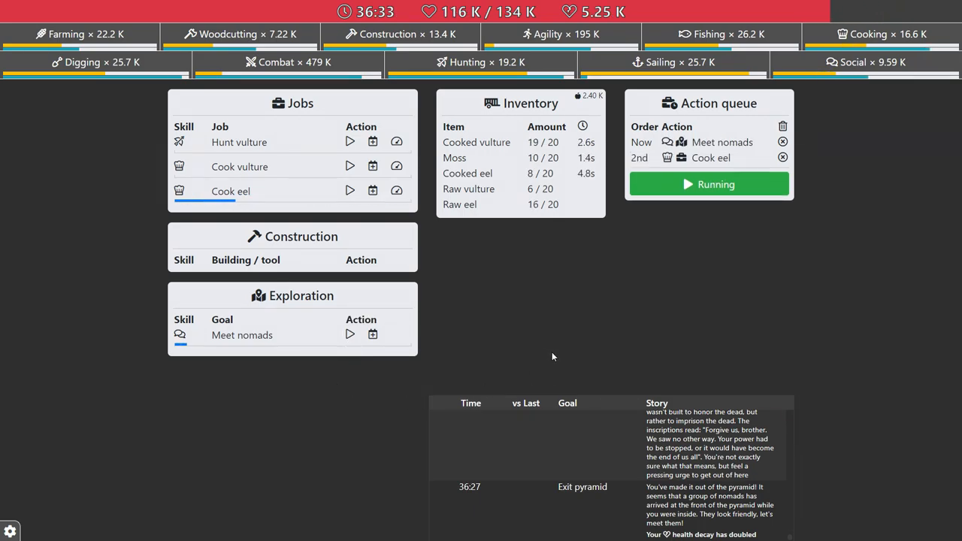
click(708, 183)
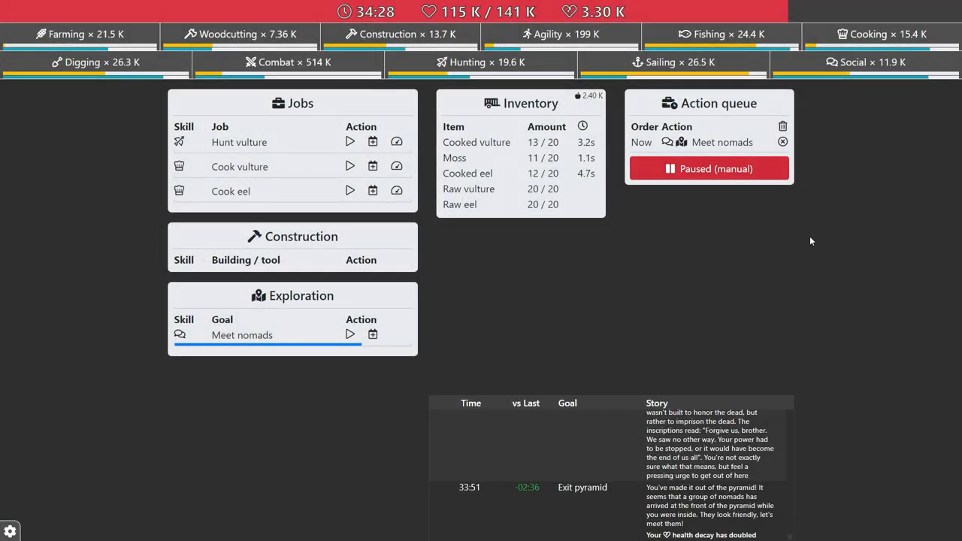
mouse_move(725, 168)
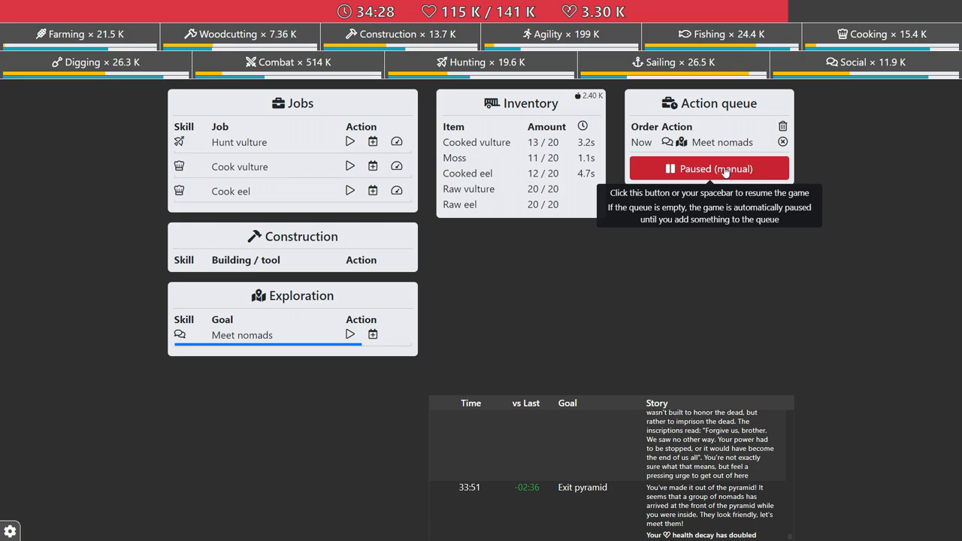
click(710, 168)
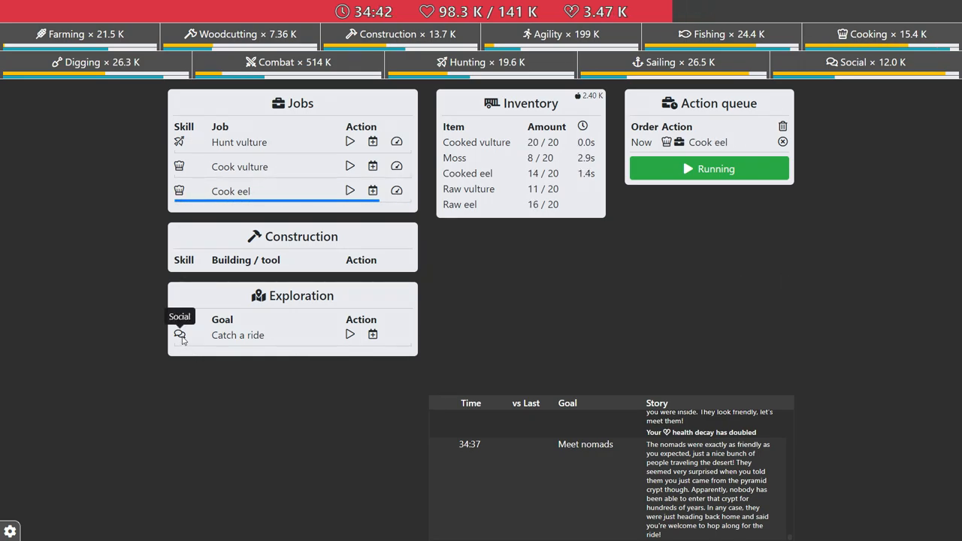
mouse_move(334, 337)
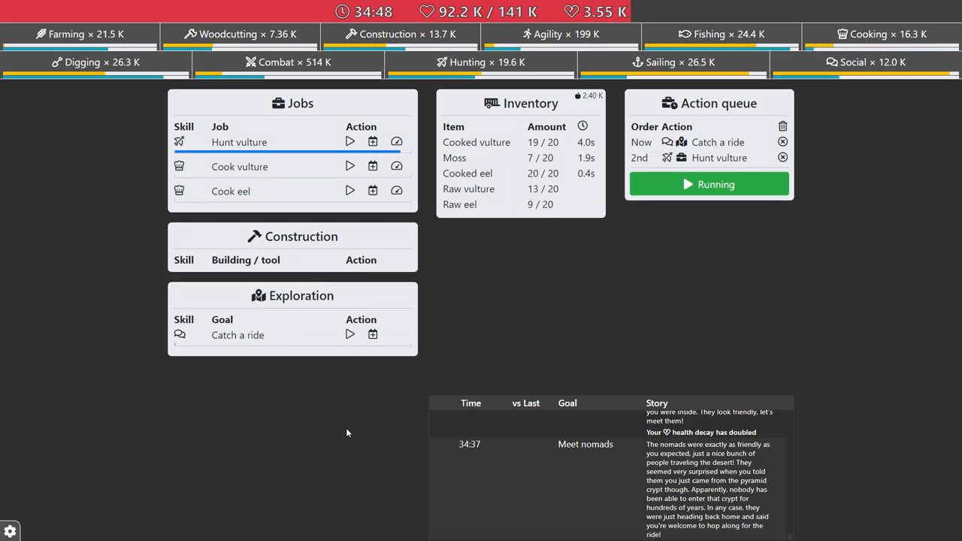
mouse_move(684, 305)
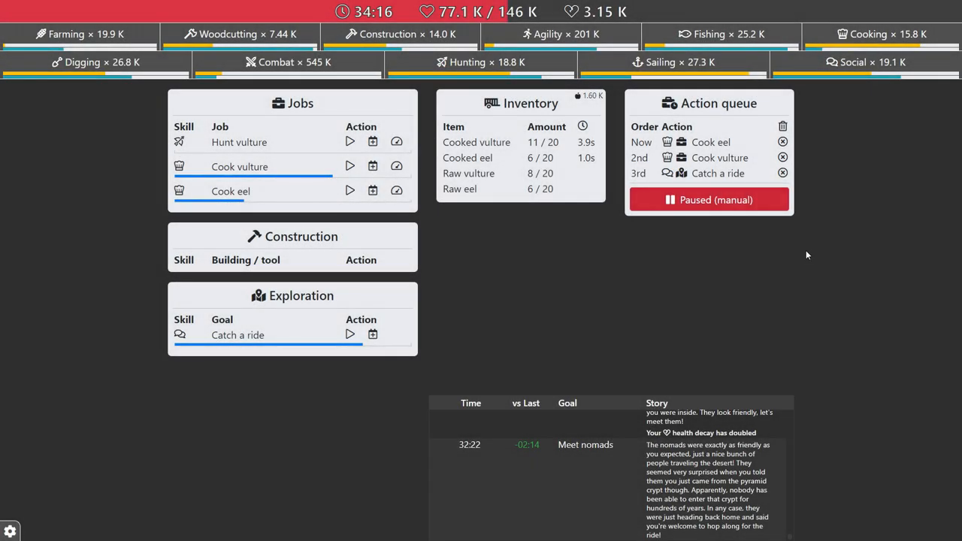
Resume the paused queue so Catch a ride runs with Cook eel and Cook vulture behind it.
click(707, 199)
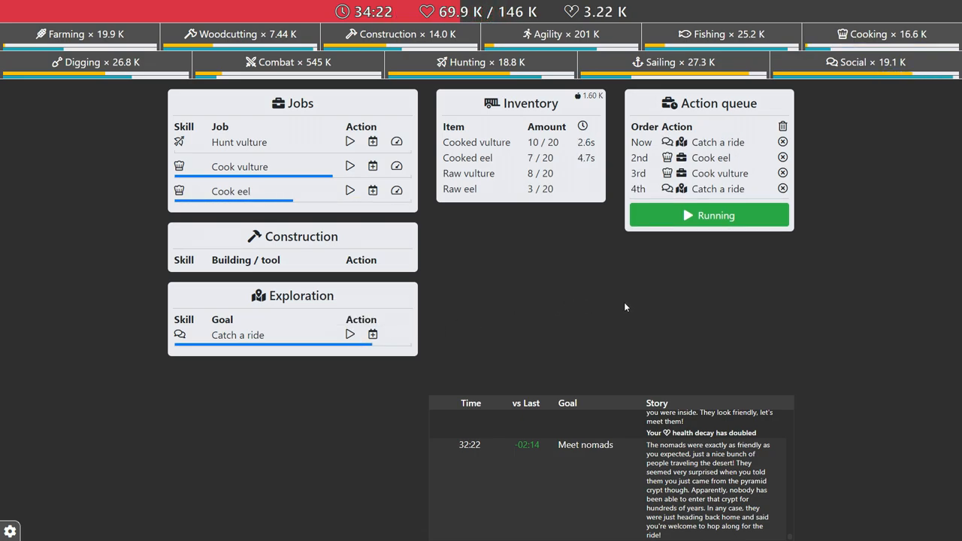
mouse_move(613, 310)
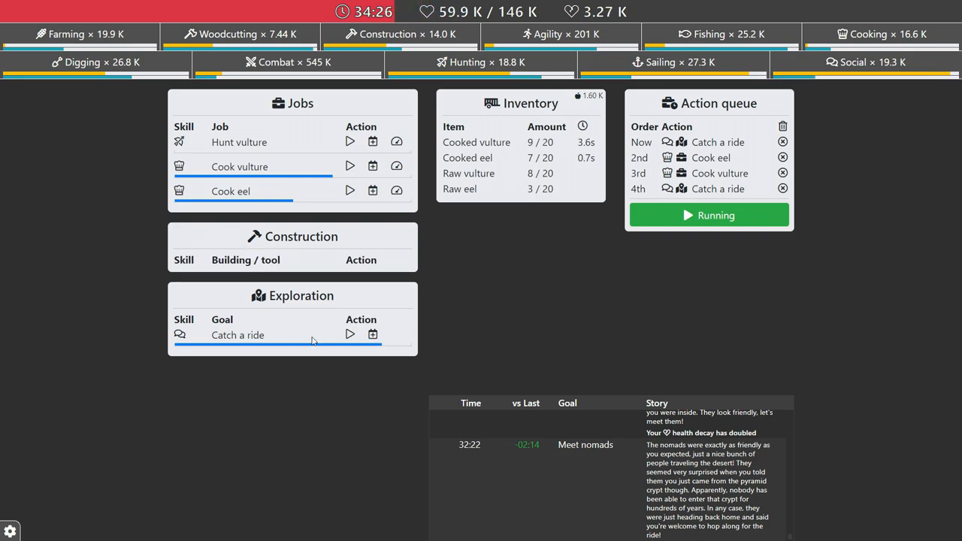
mouse_move(238, 334)
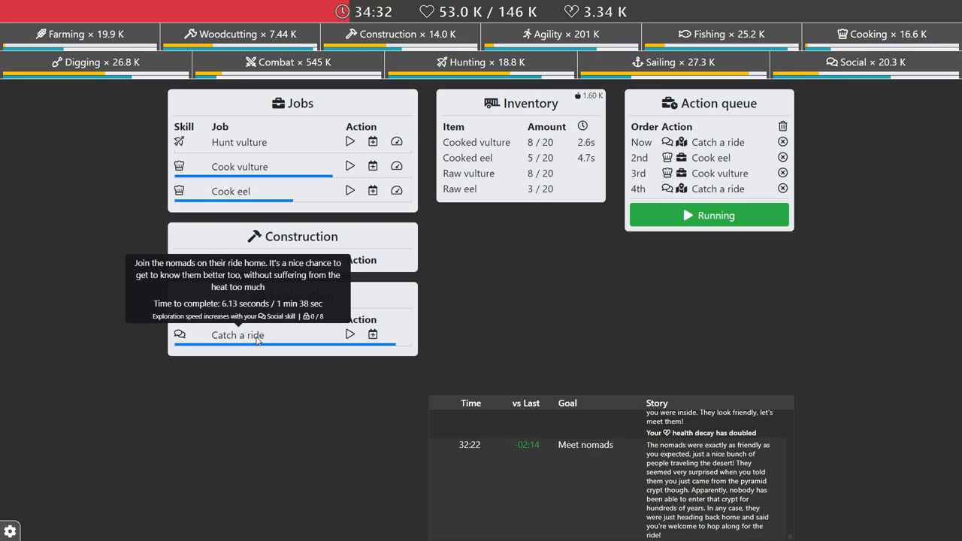
mouse_move(579, 325)
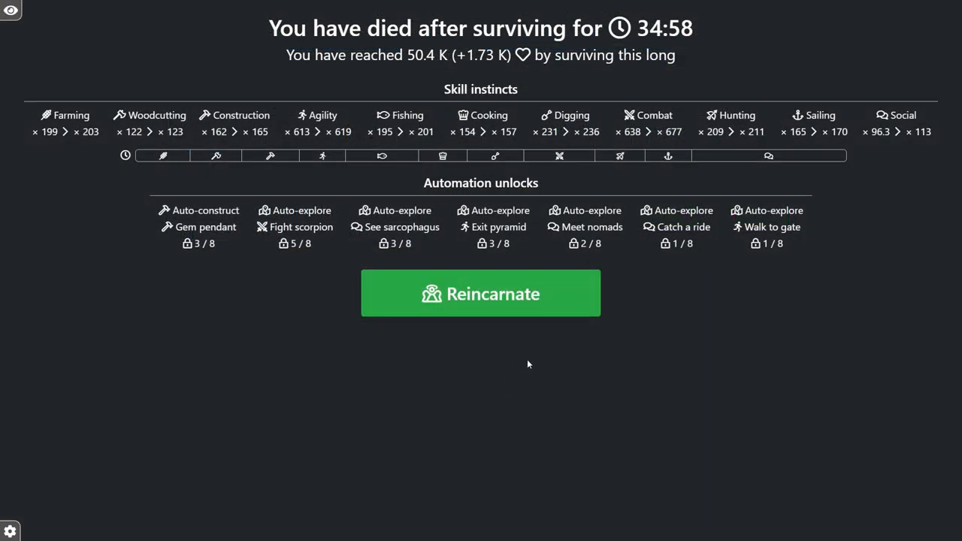
Reincarnate into a new life and bring up the Automations configuration from the game menu.
click(481, 294)
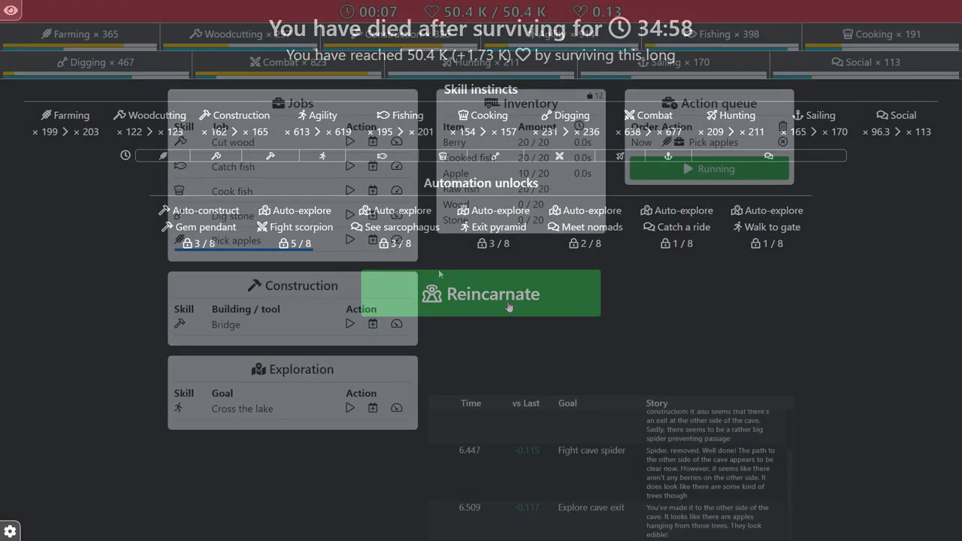
click(508, 293)
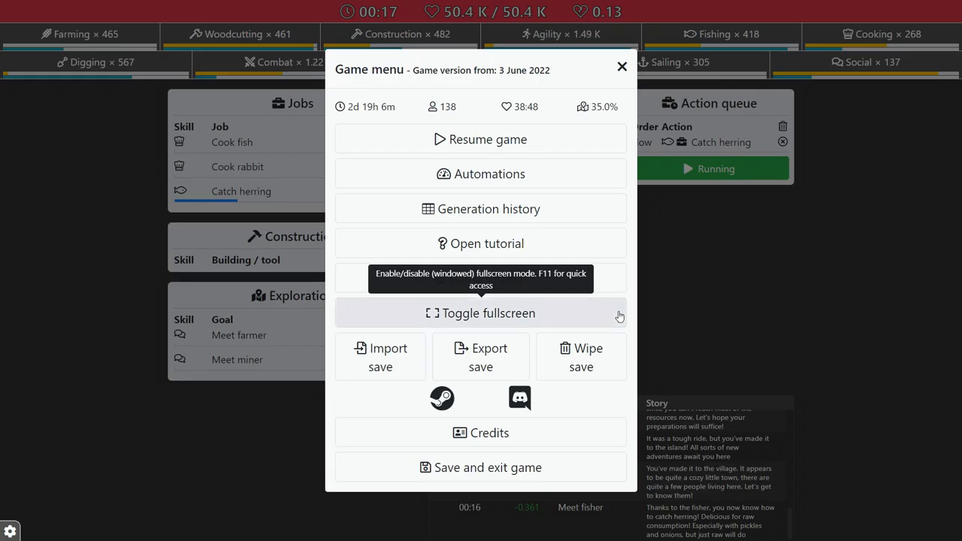
click(481, 175)
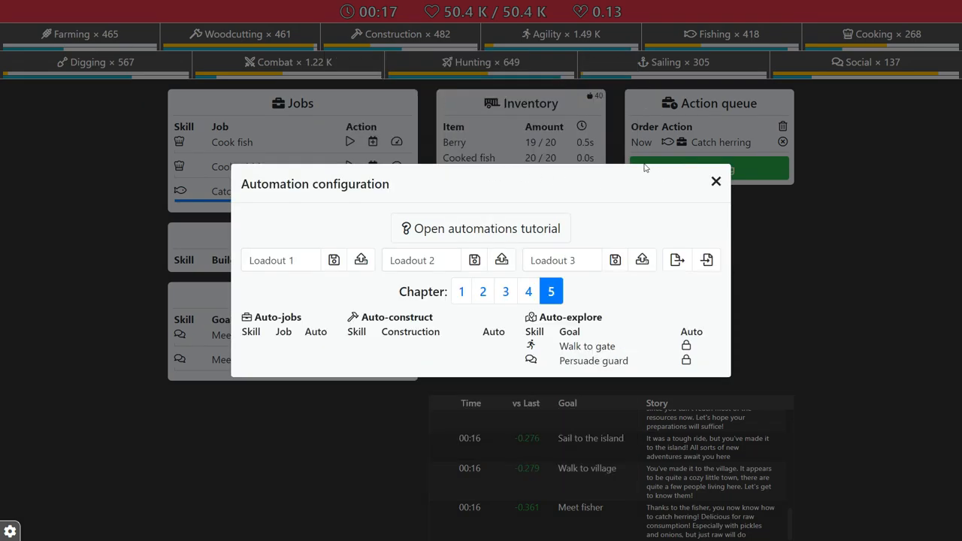
Show chapter 3's auto-jobs, auto-construct and auto-explore lists (crab, coconut, goat, cocowood).
click(505, 144)
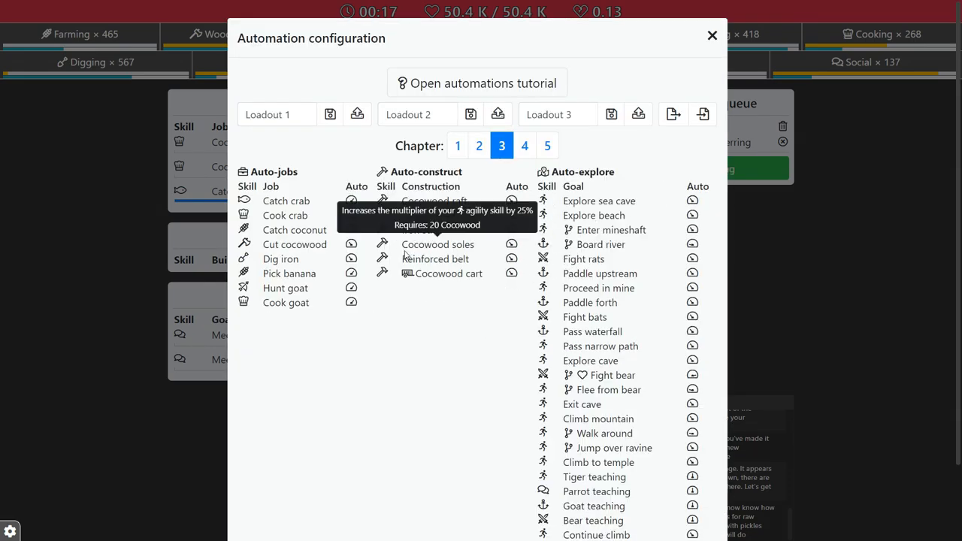
scroll(down, 3)
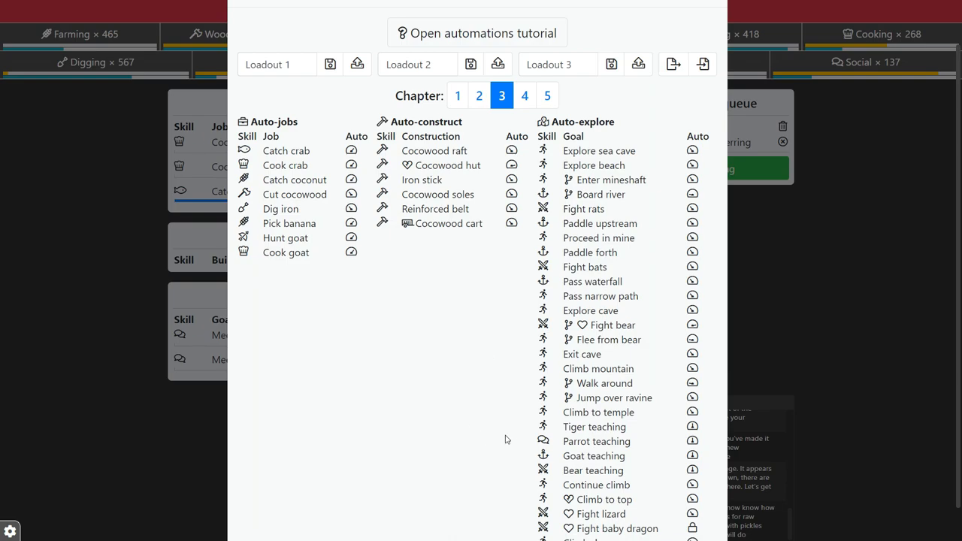
mouse_move(586, 442)
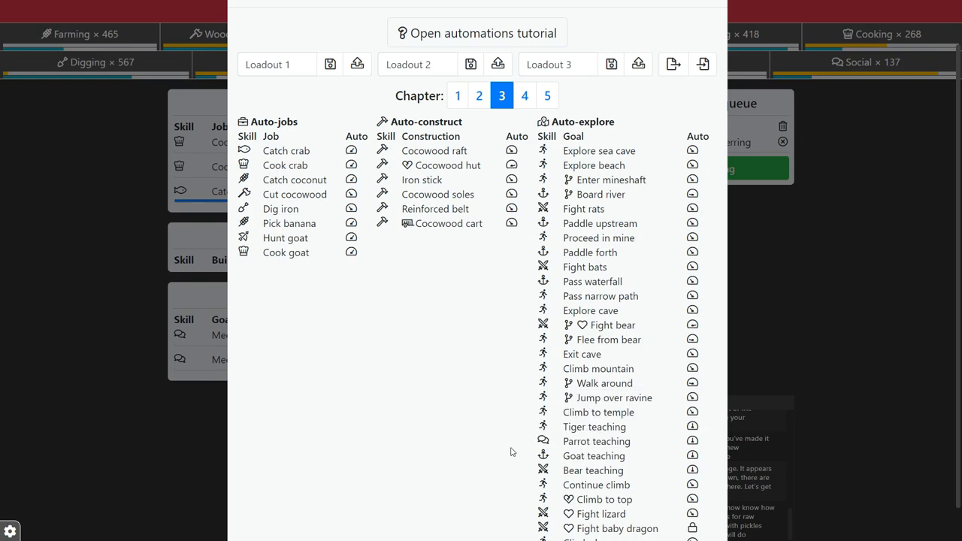
mouse_move(494, 448)
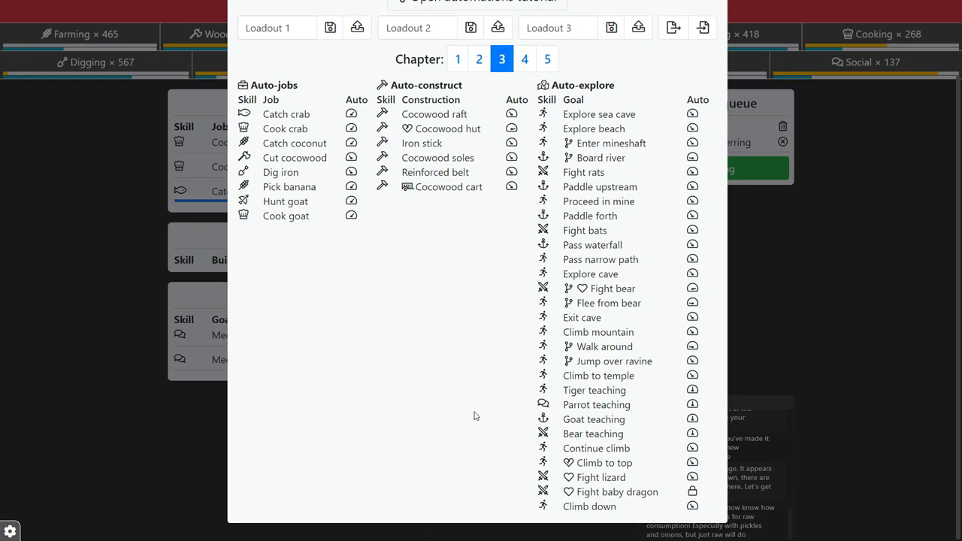
mouse_move(691, 492)
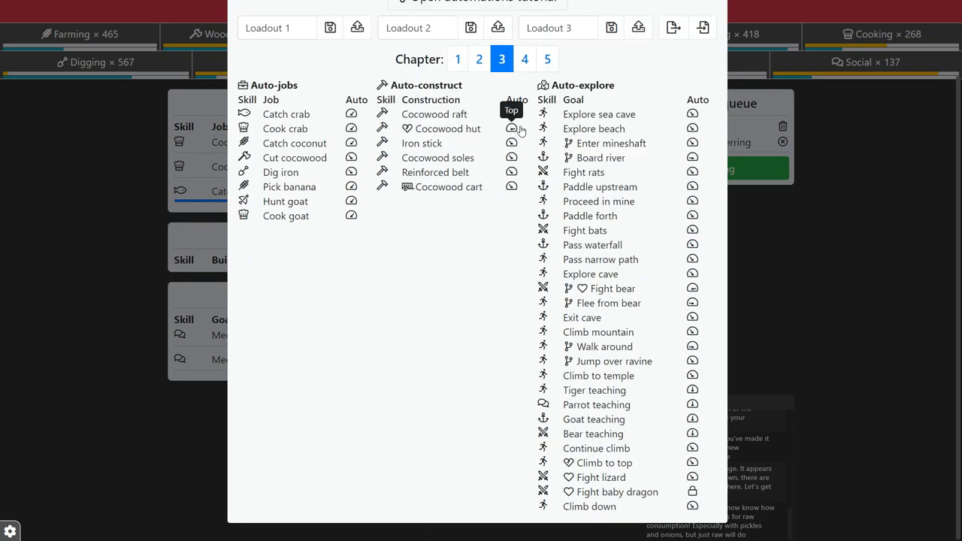
Switch to chapter 4's automations: vulture, moss, clay and eel jobs, gem constructions, pyramid explorations.
click(524, 72)
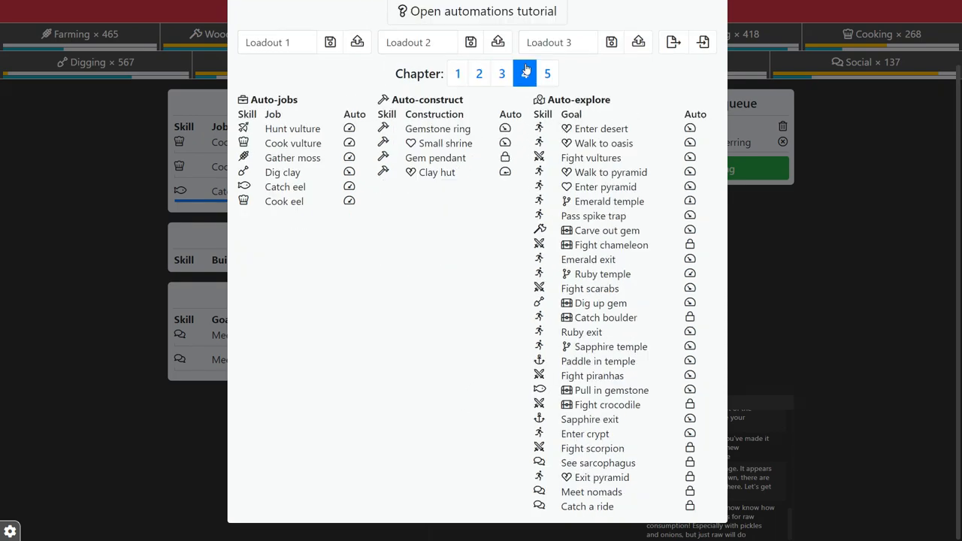
click(525, 72)
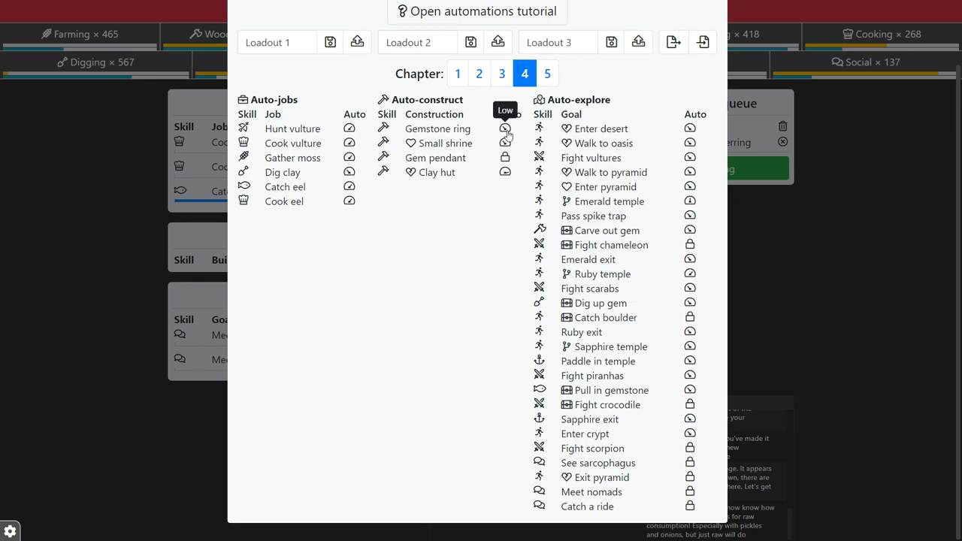
mouse_move(505, 143)
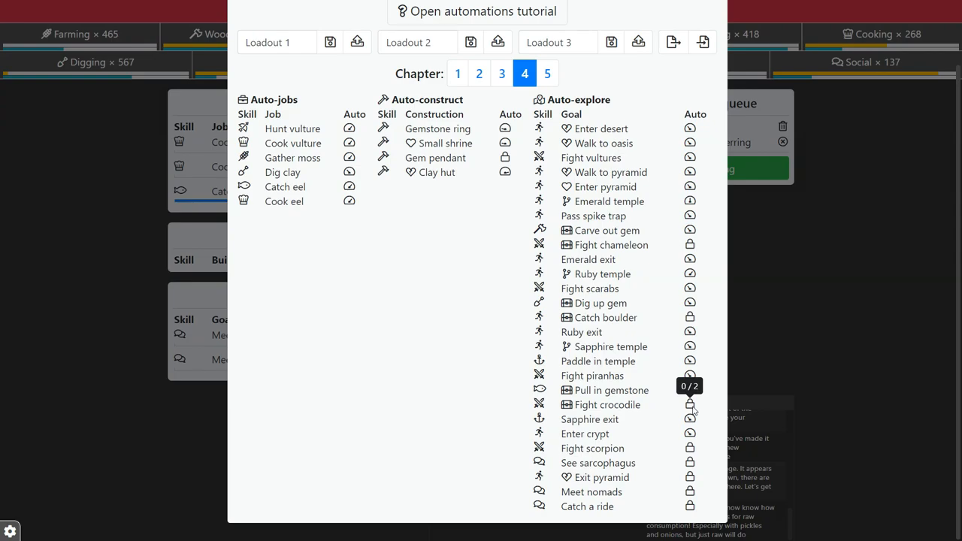
mouse_move(709, 382)
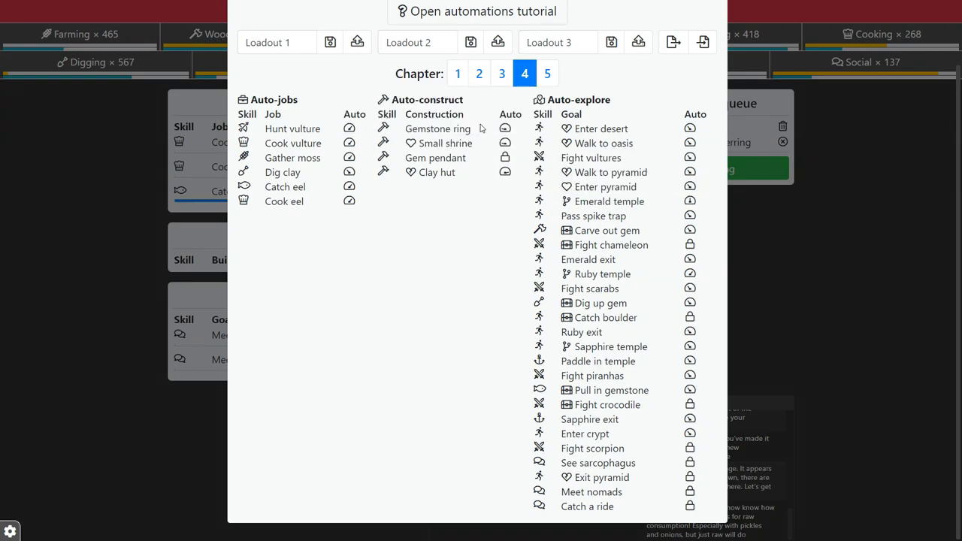
mouse_move(474, 168)
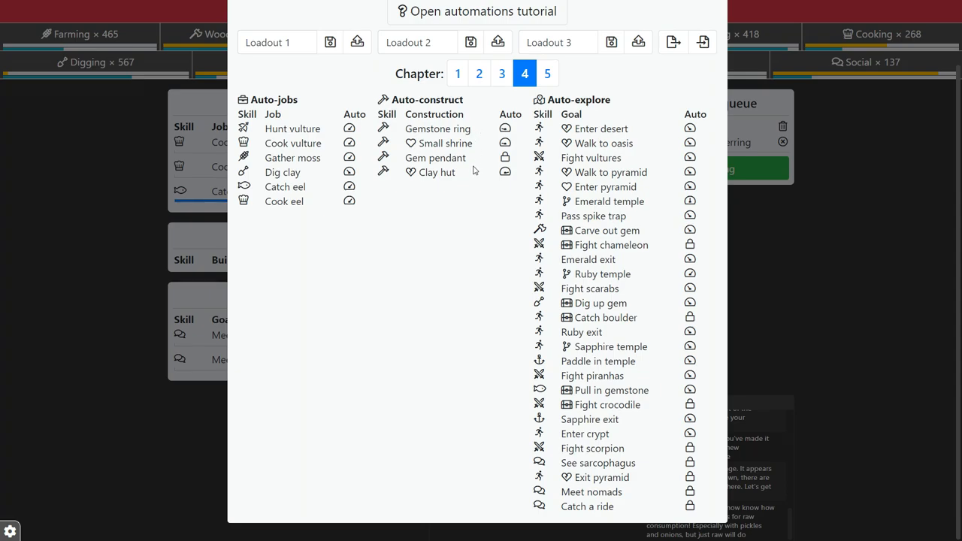
mouse_move(487, 234)
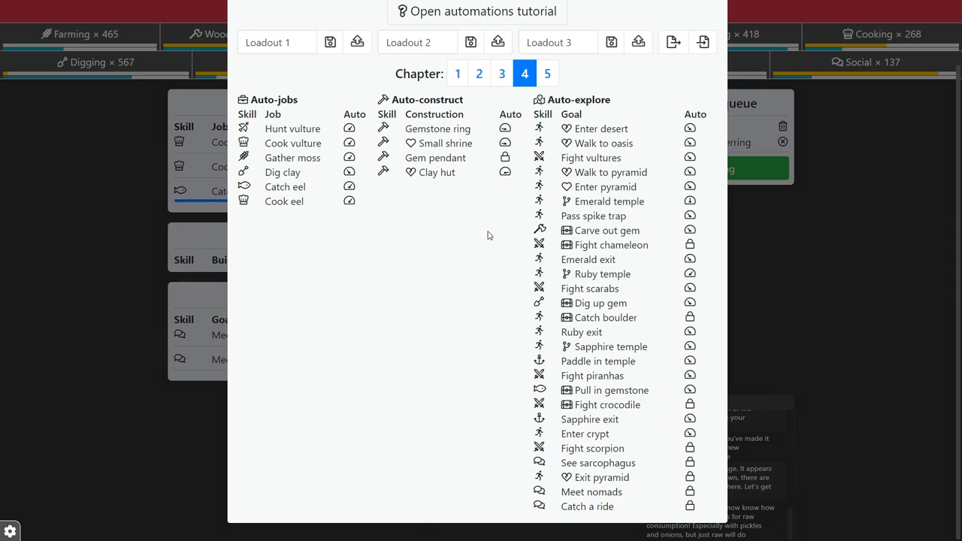
mouse_move(495, 247)
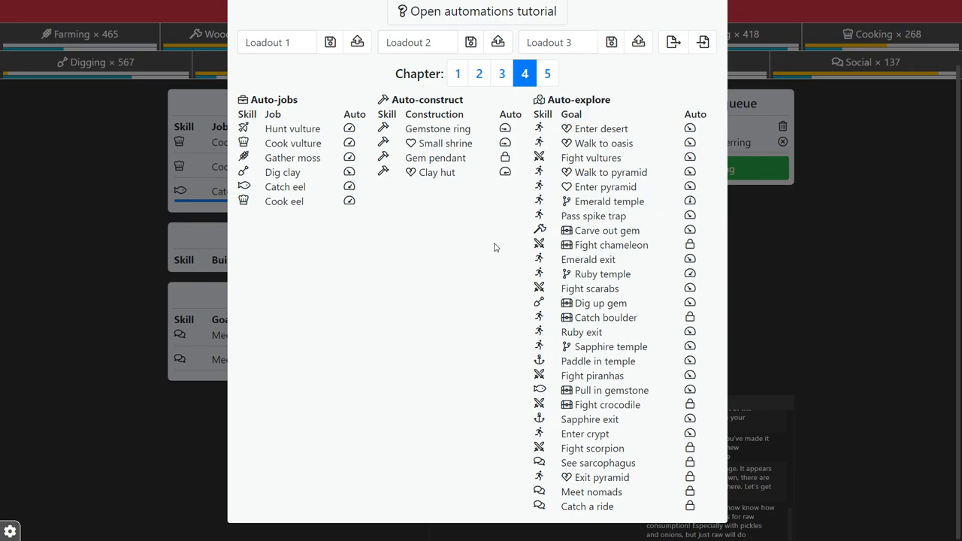
Check chapter 5's Walk to gate and Persuade guard automations, then close the configuration.
click(547, 72)
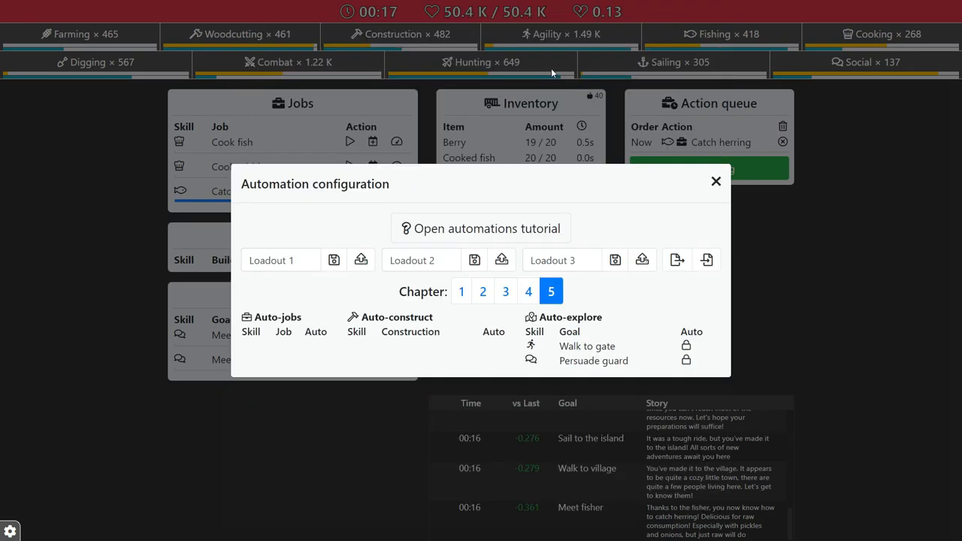
mouse_move(586, 346)
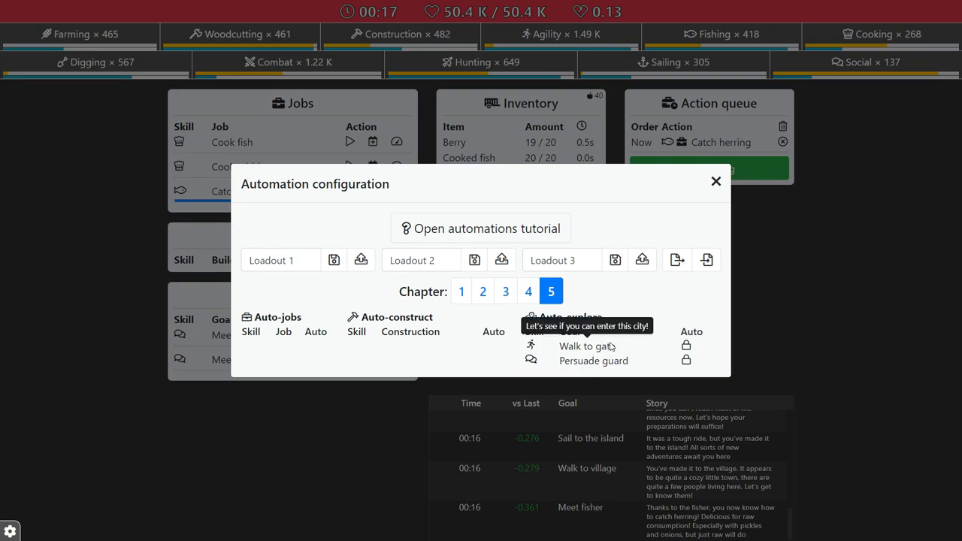
mouse_move(658, 358)
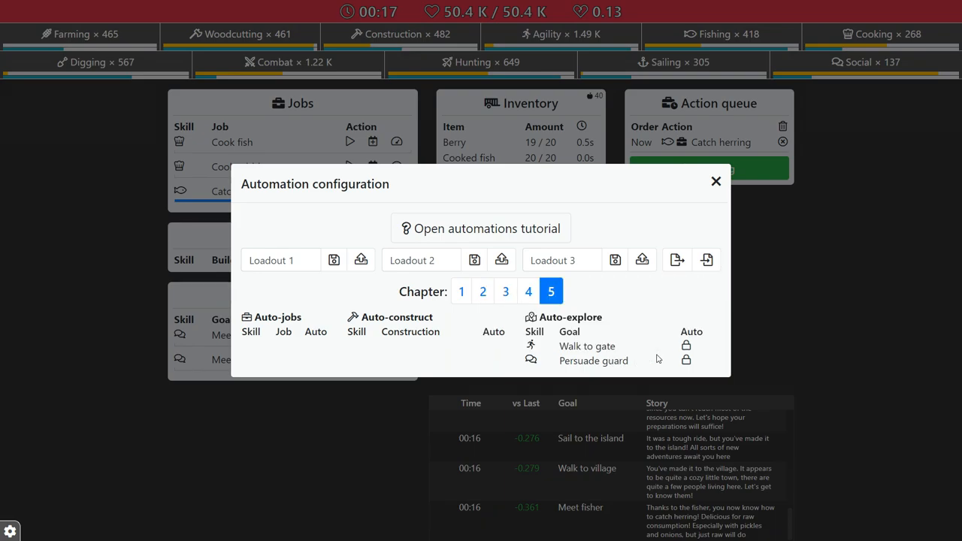
mouse_move(630, 298)
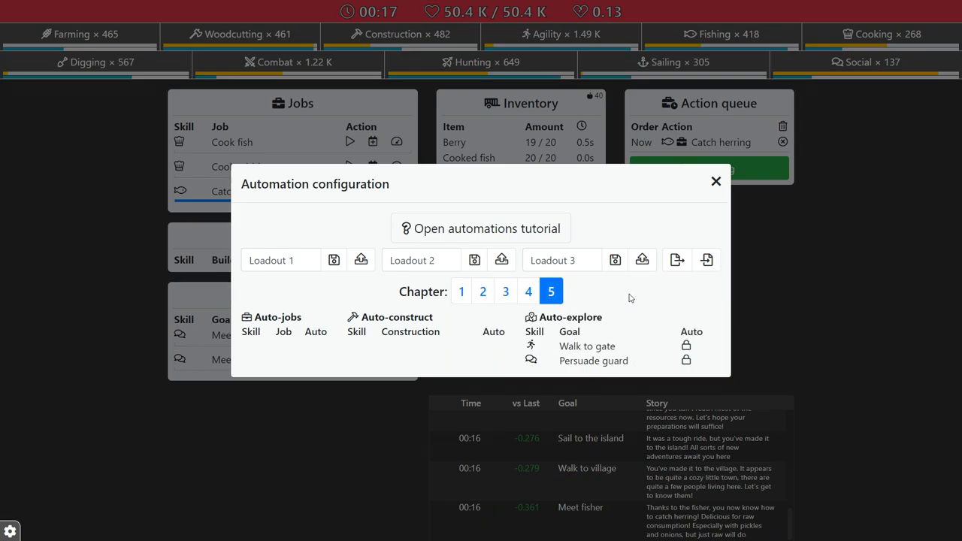
mouse_move(653, 310)
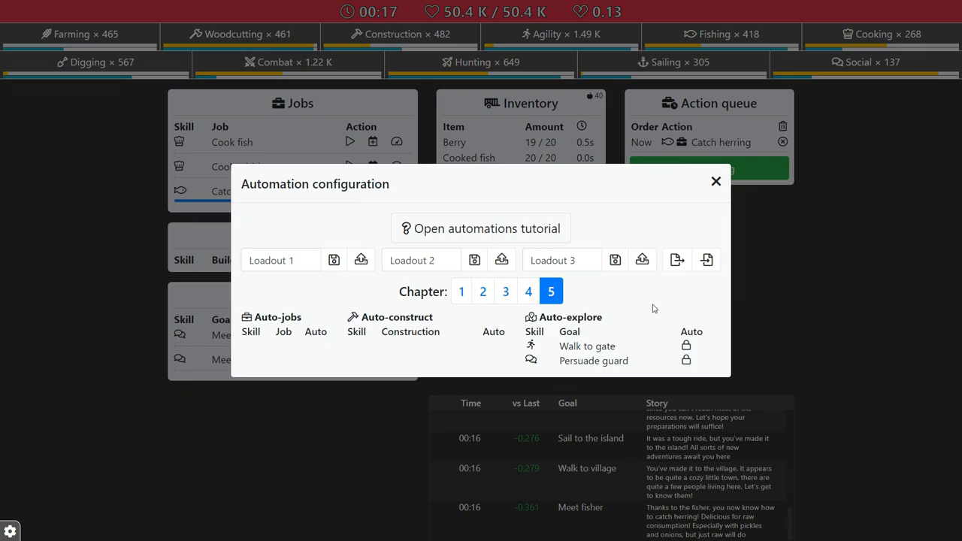
mouse_move(905, 481)
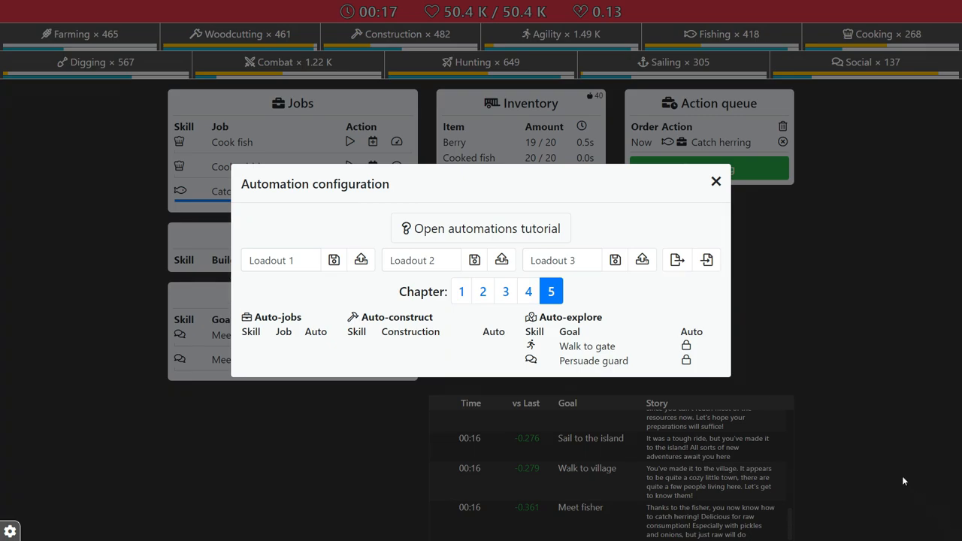
click(716, 180)
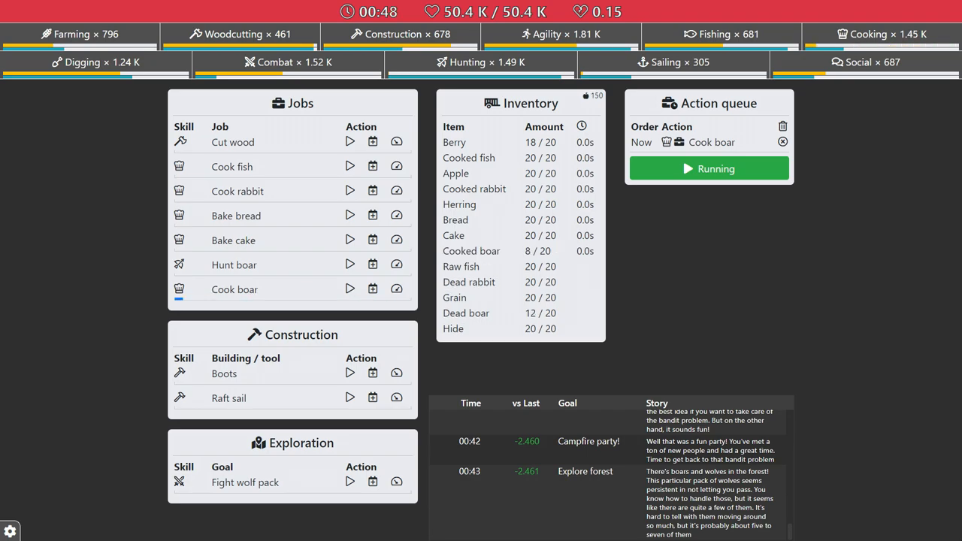
Switch the new life from cooking boar to hunting boar.
click(348, 264)
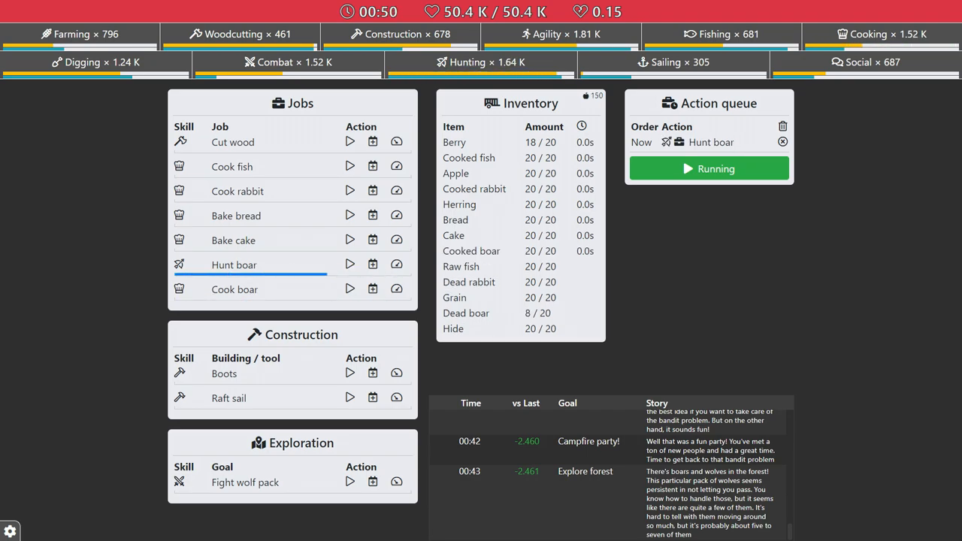